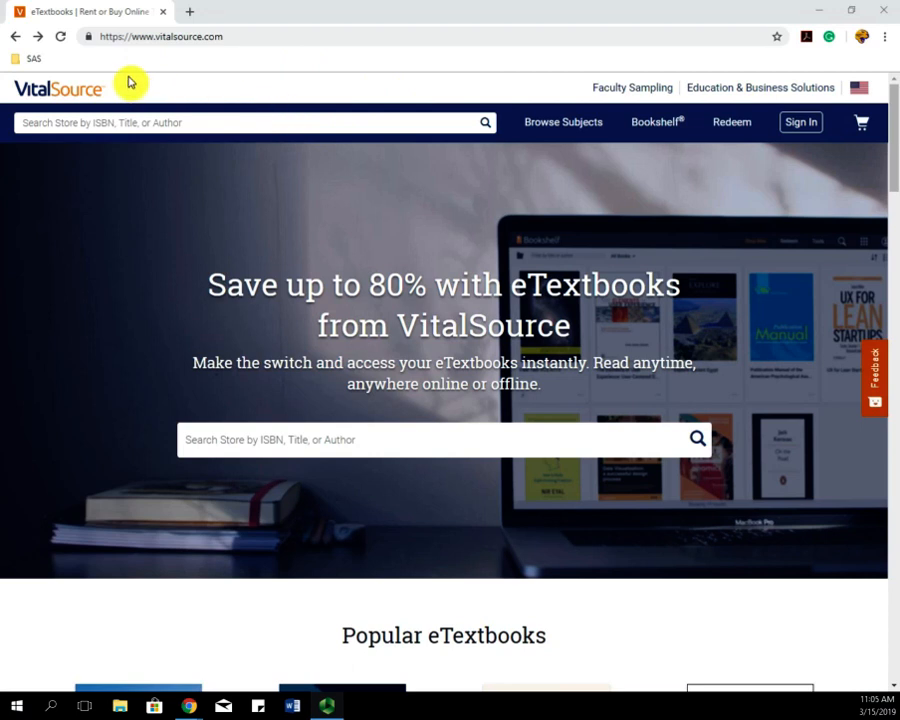
mouse_move(190, 185)
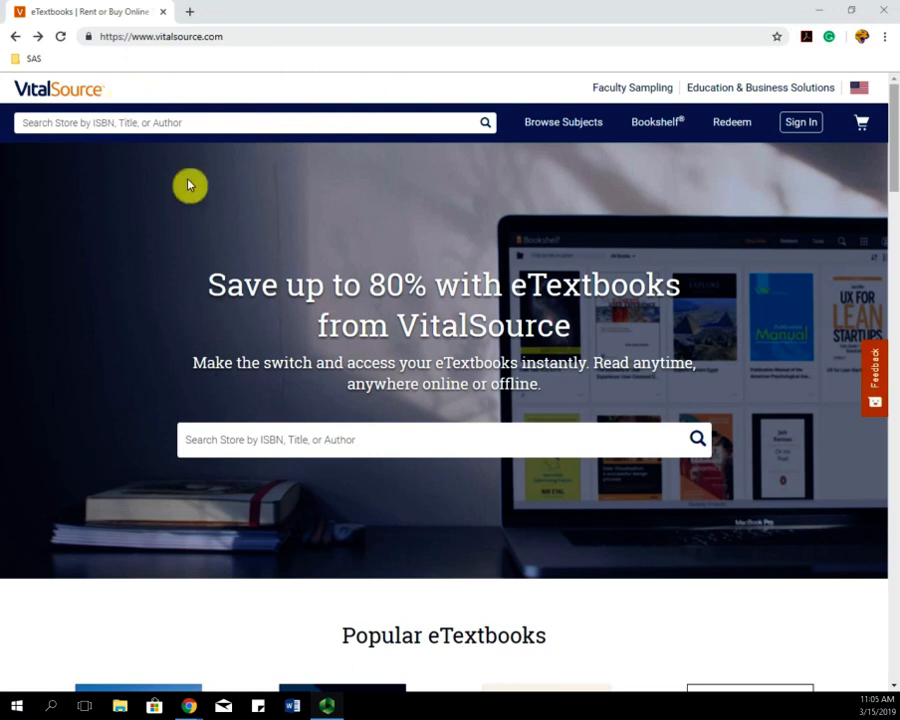
Open the VitalSource sign-in page from the store's top navigation bar
left_click(800, 122)
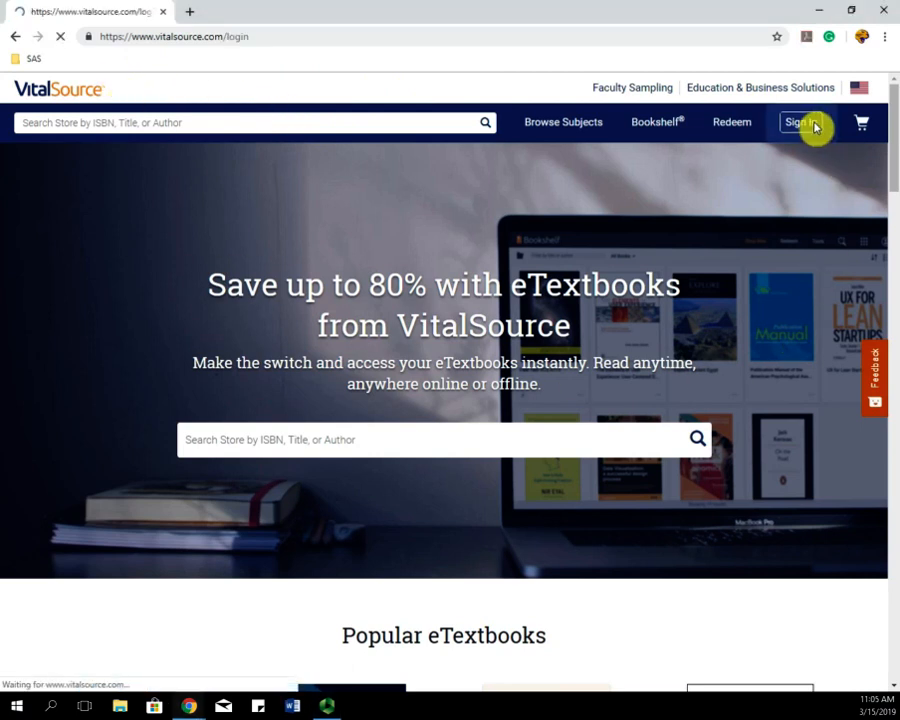
left_click(800, 122)
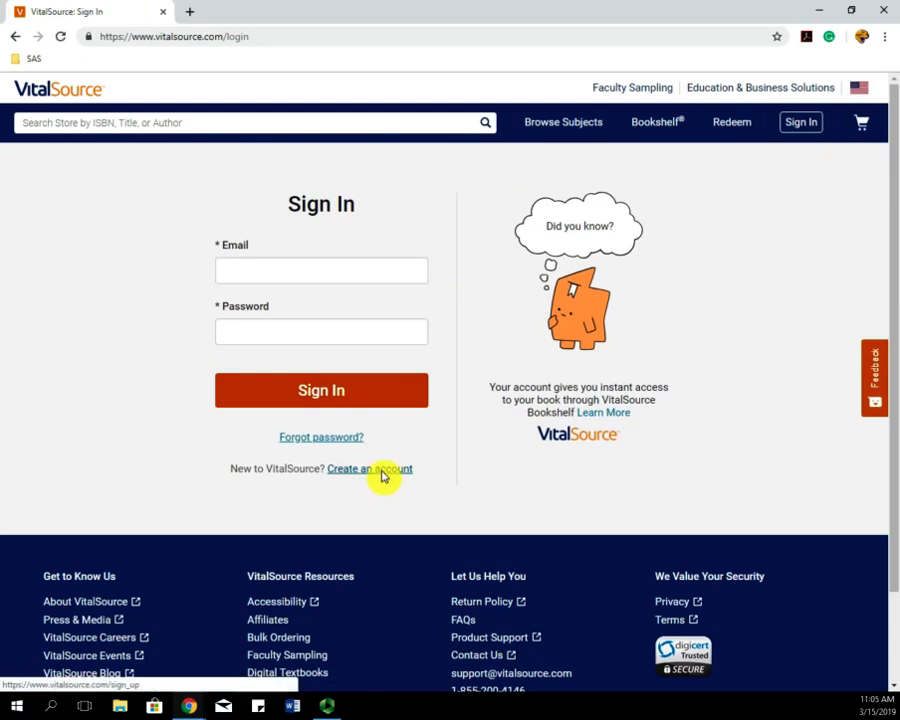
Start a new account as a Student at the College/Graduate education level
left_click(369, 468)
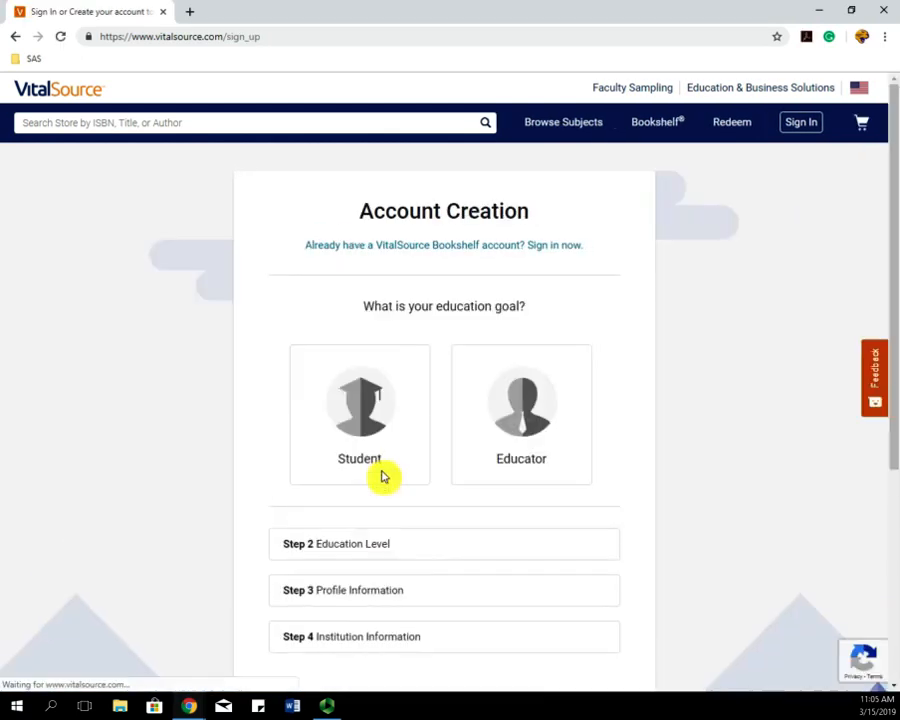
scroll("down", 3)
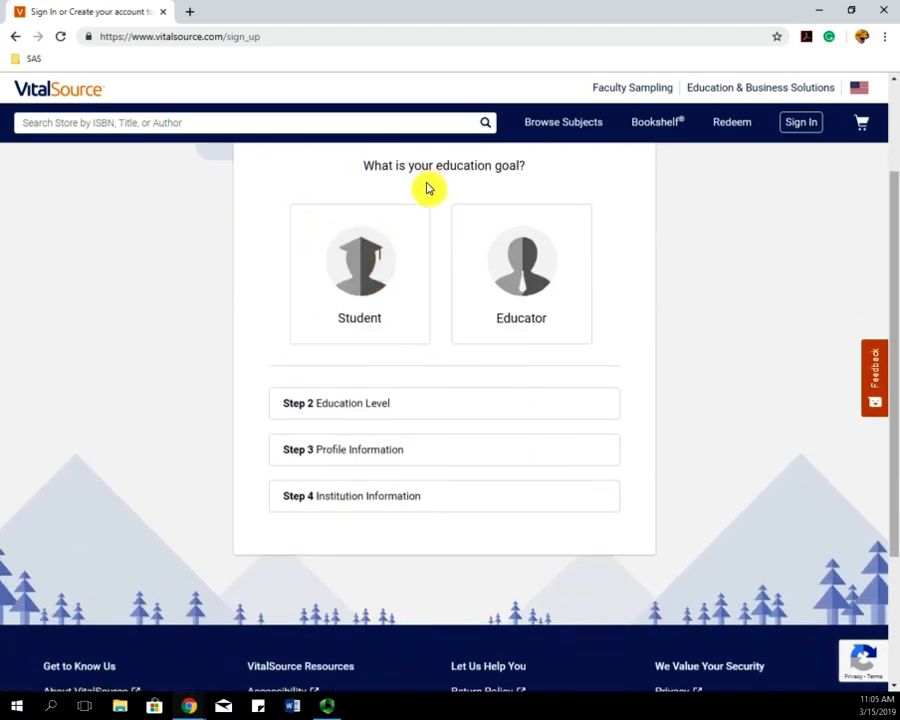
left_click(359, 275)
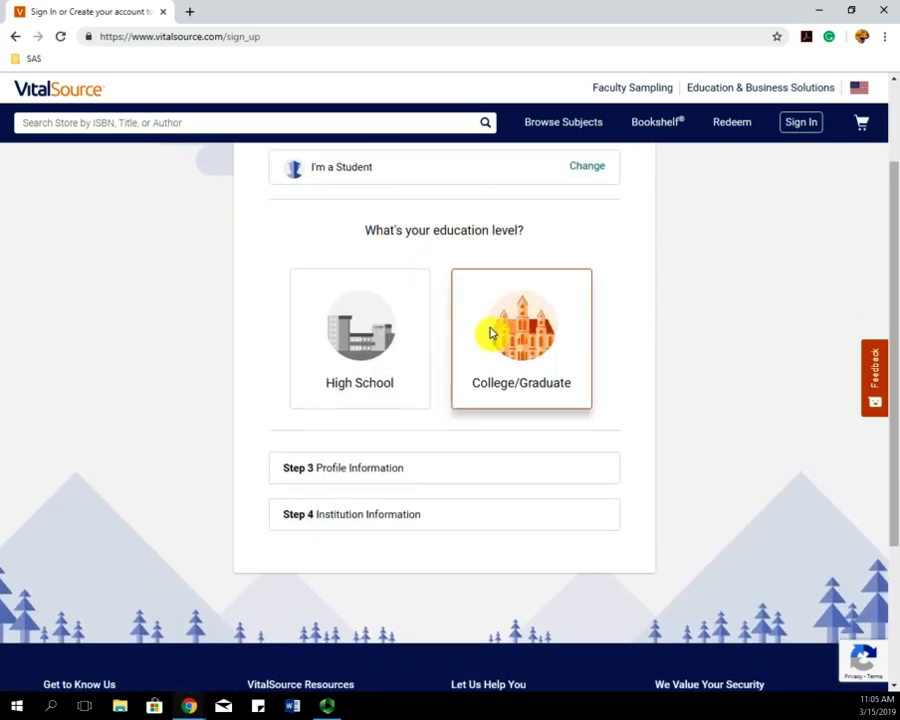
left_click(520, 338)
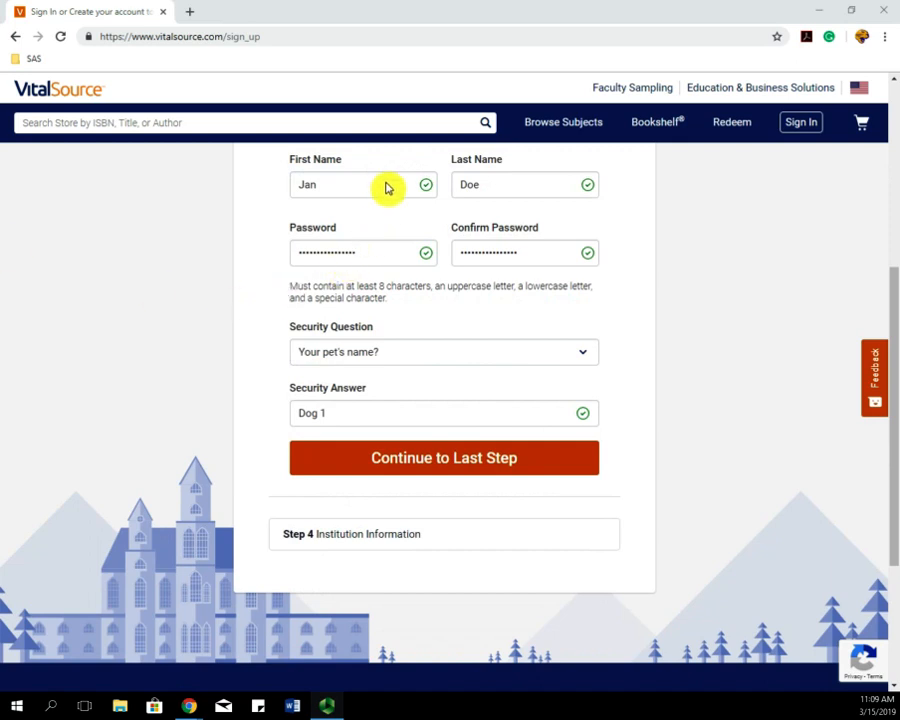
mouse_move(337, 207)
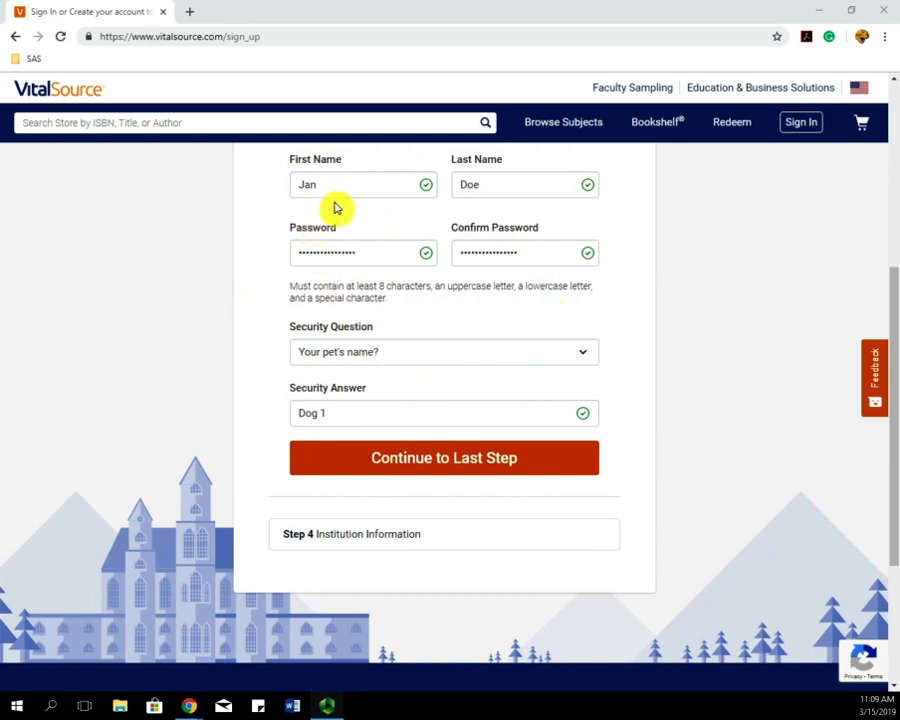
mouse_move(462, 195)
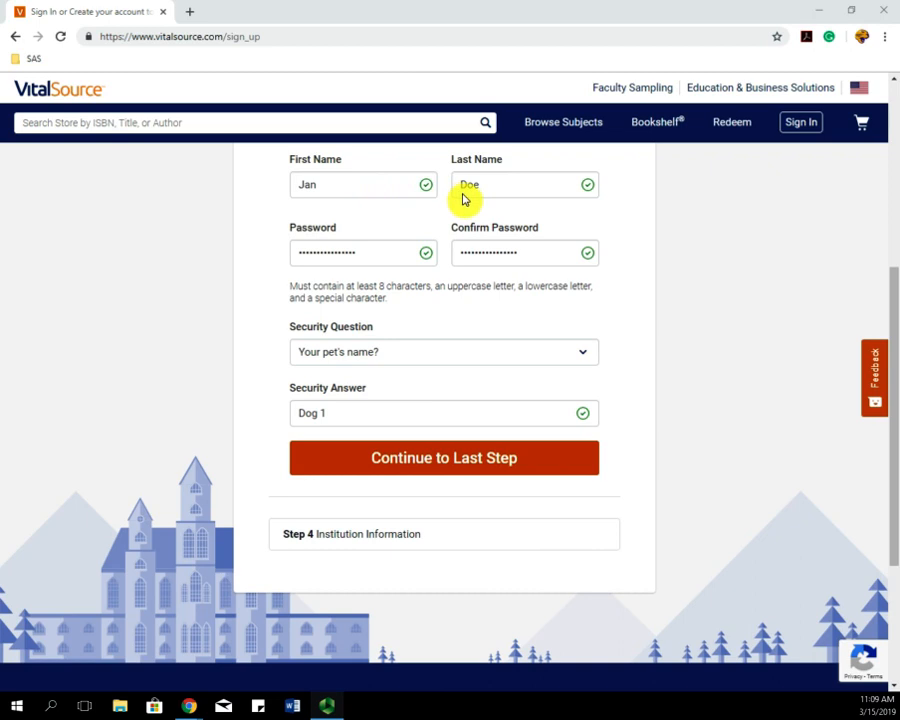
mouse_move(472, 441)
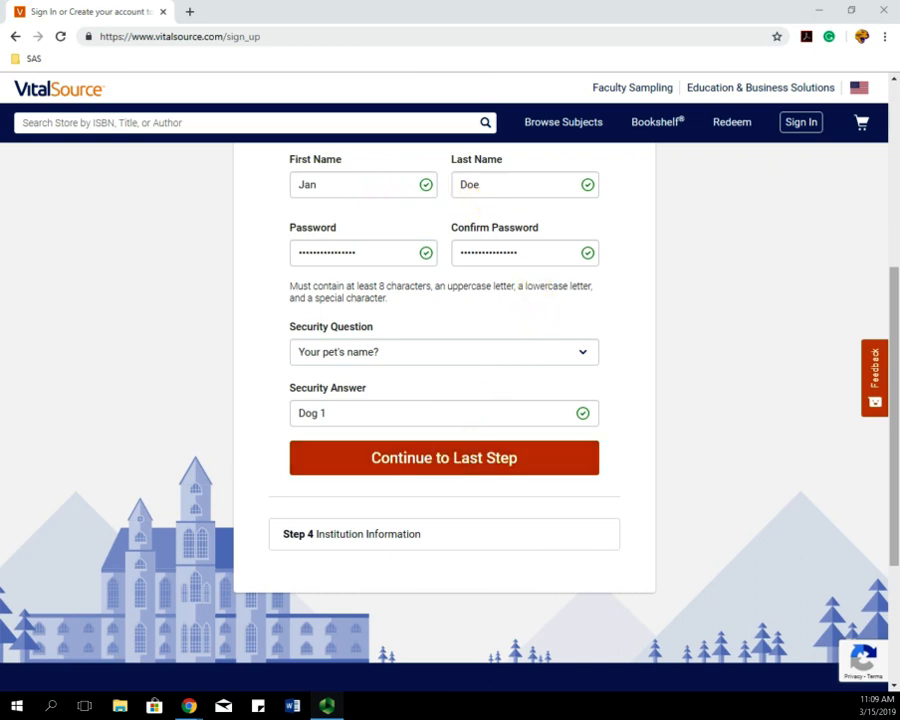
Set institution to University of Northern Iowa, keep emails on, accept terms, and submit
left_click(443, 457)
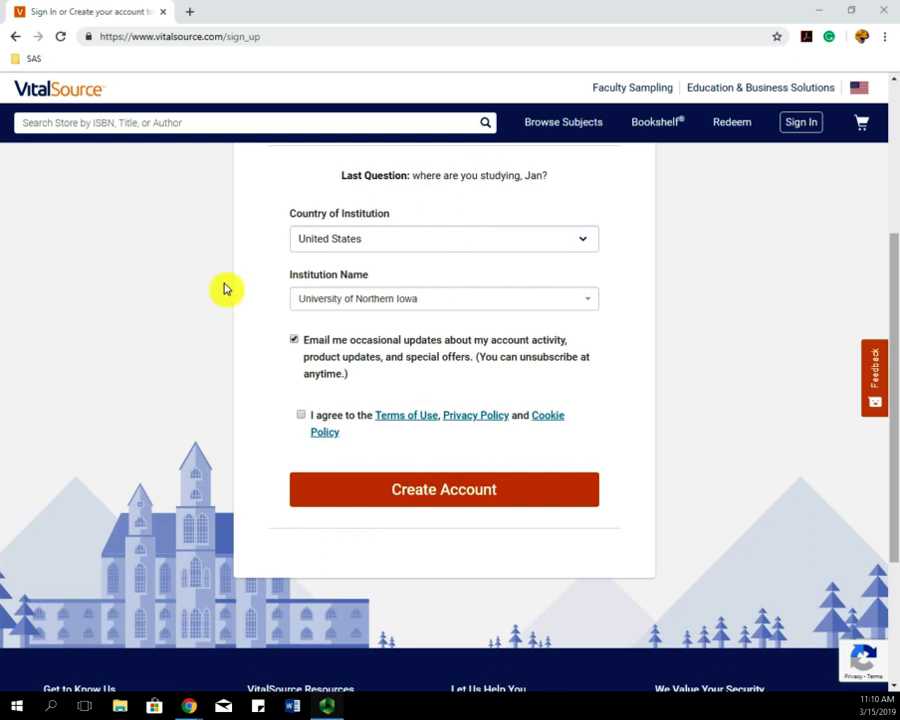
mouse_move(623, 242)
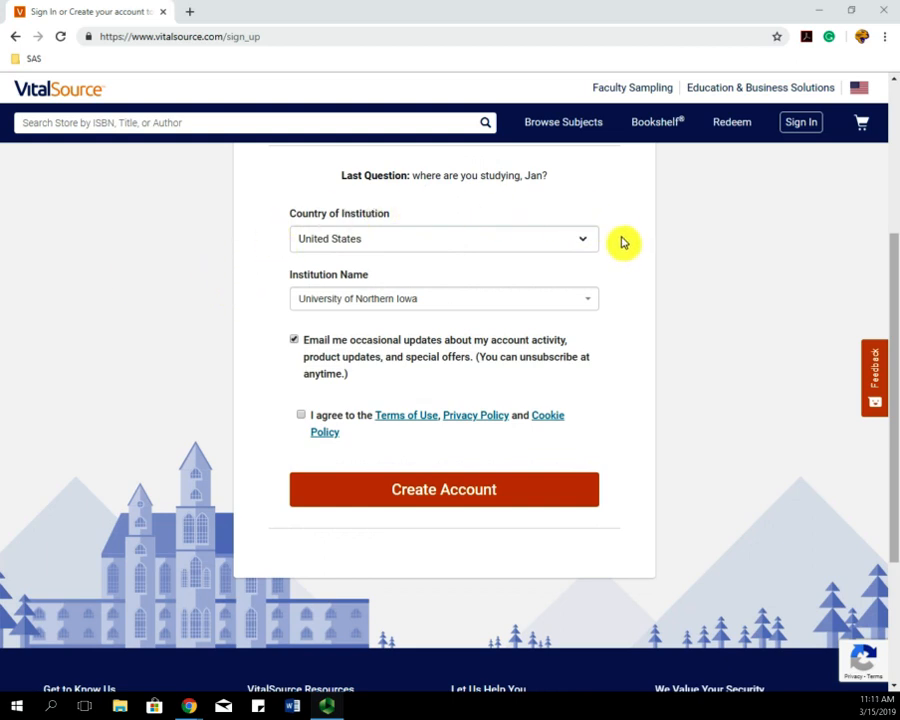
mouse_move(295, 238)
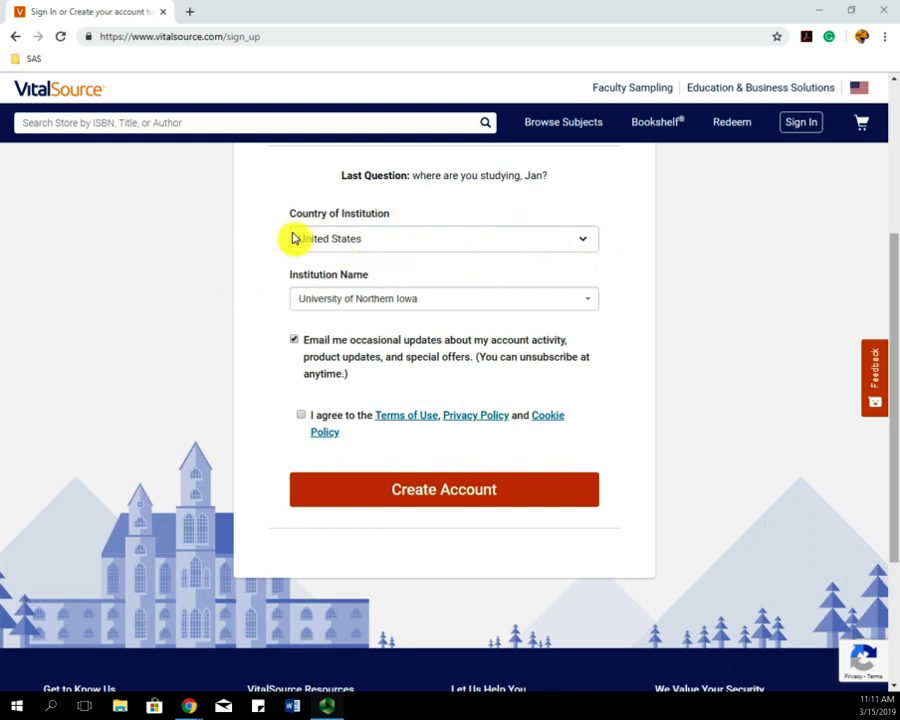
mouse_move(417, 288)
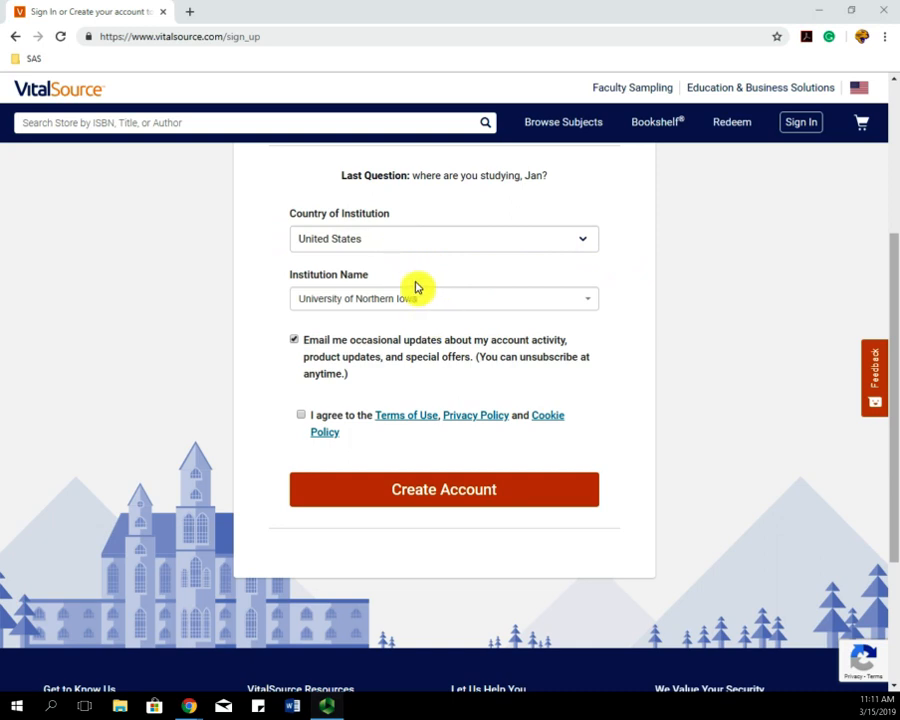
left_click(443, 298)
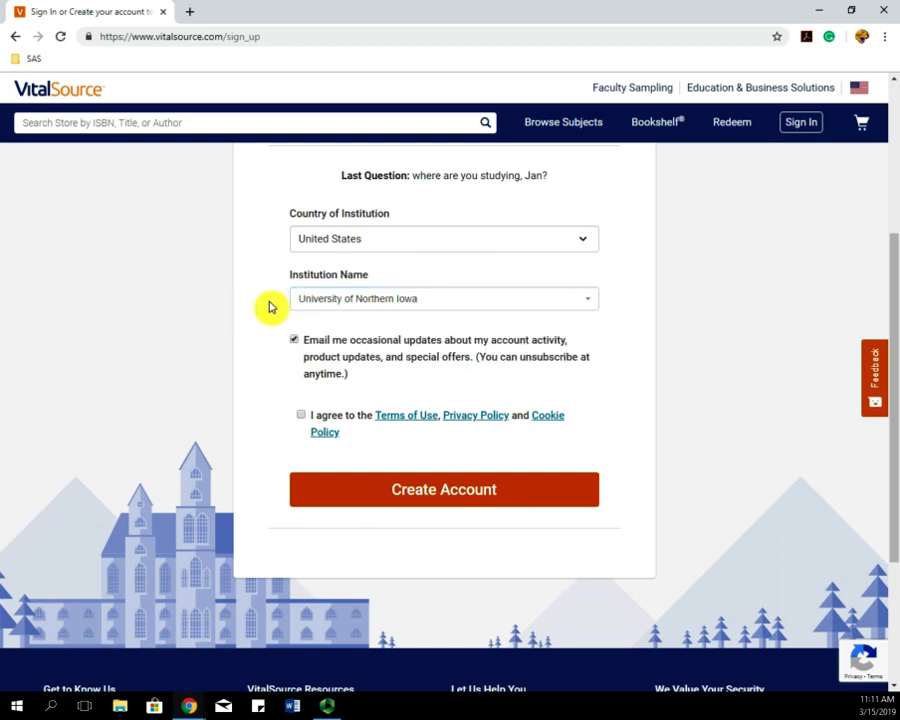
left_click(294, 339)
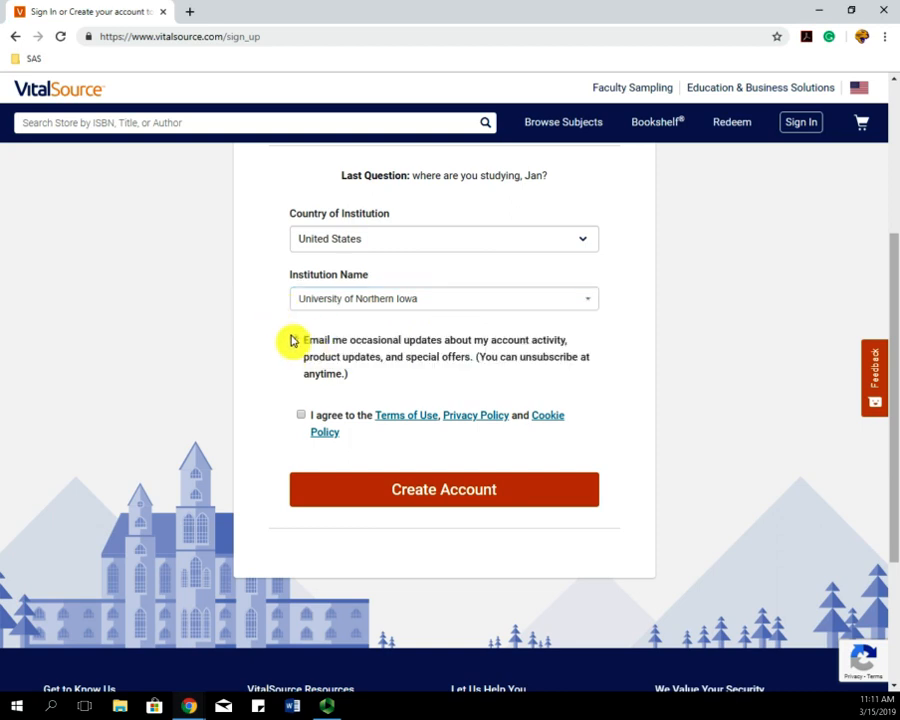
left_click(295, 339)
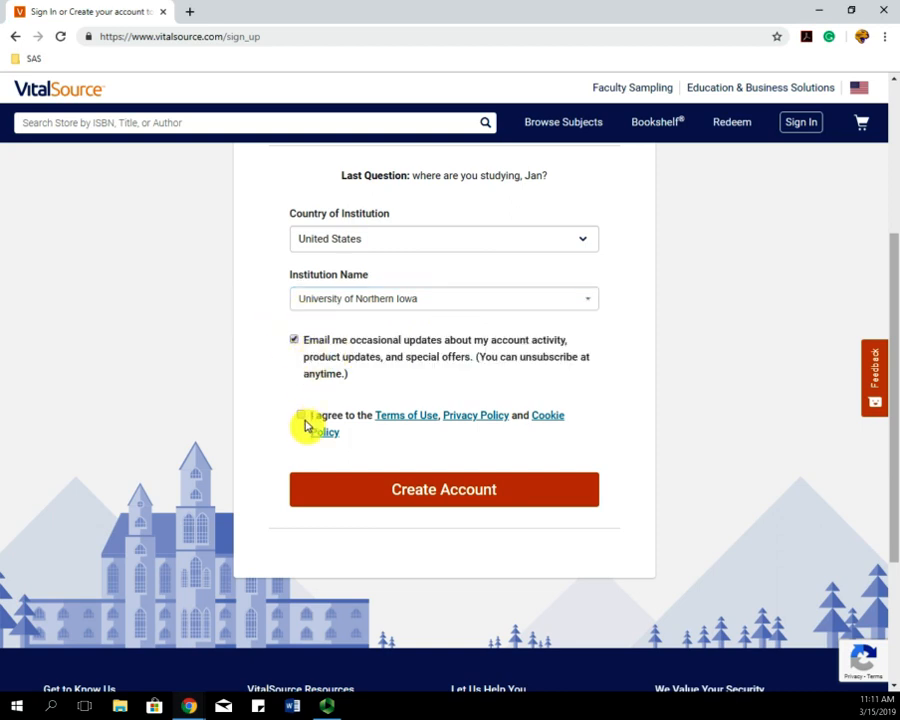
left_click(300, 419)
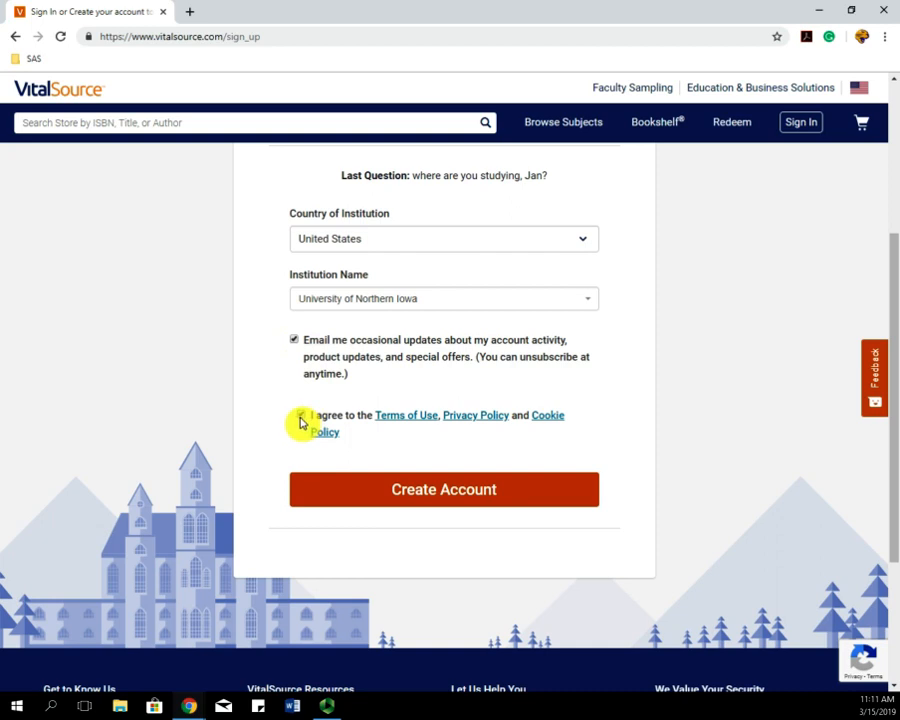
left_click(301, 414)
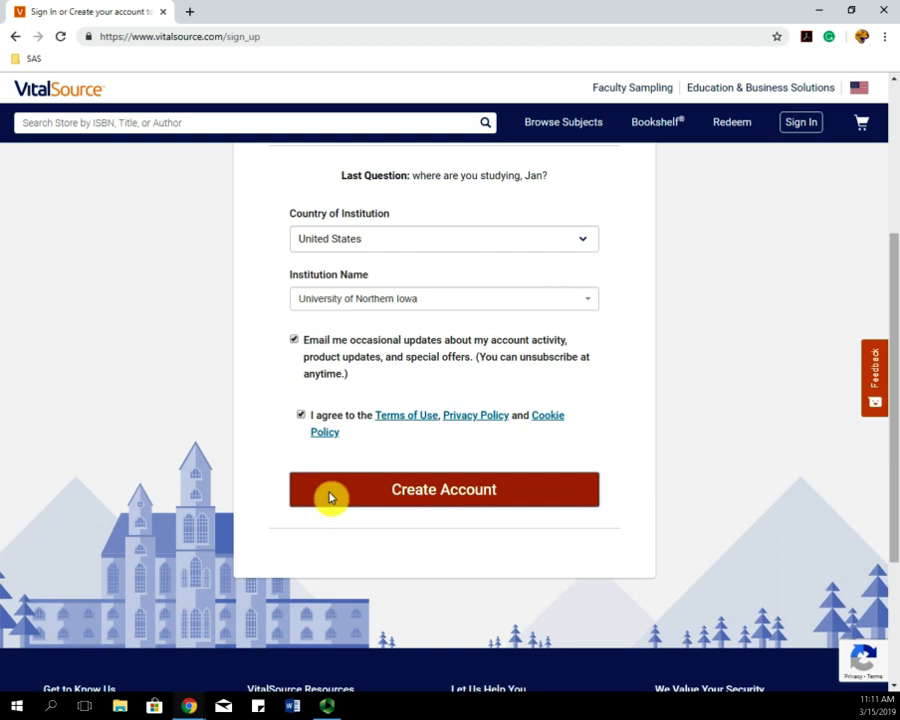
left_click(443, 489)
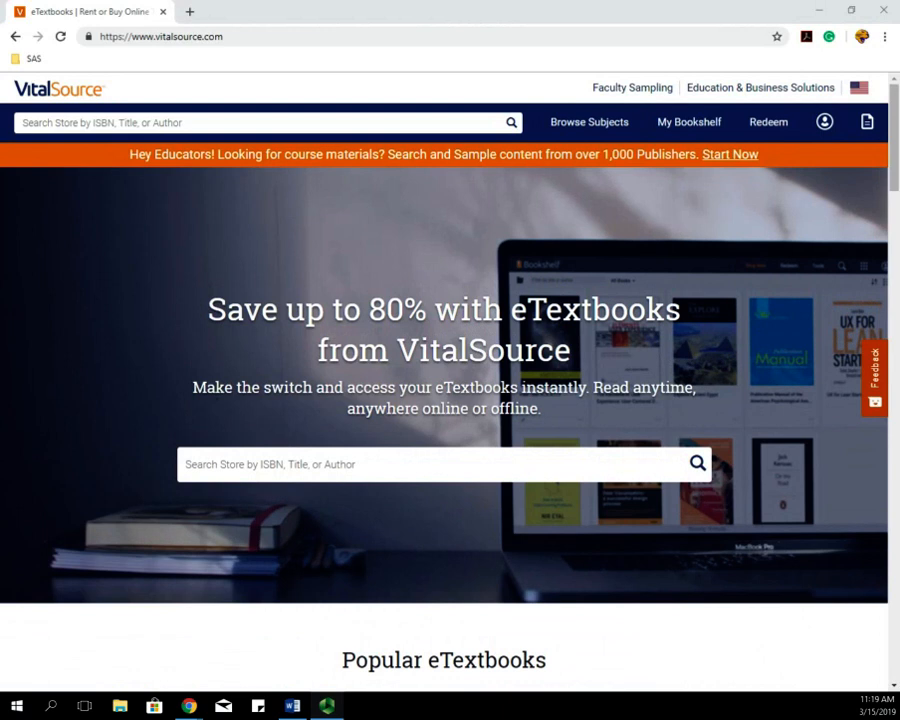
mouse_move(216, 366)
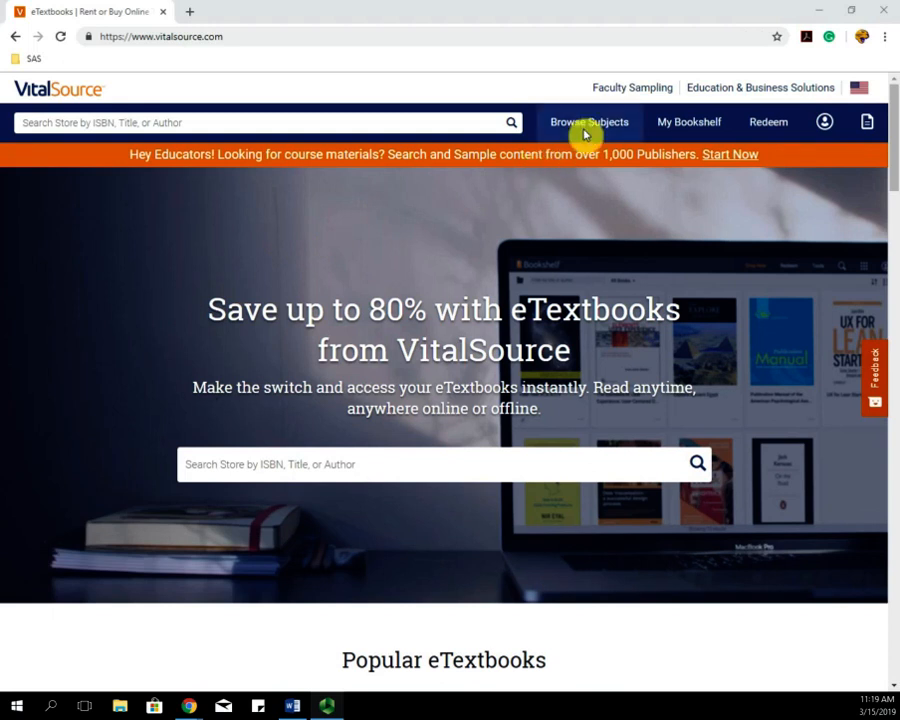
mouse_move(689, 122)
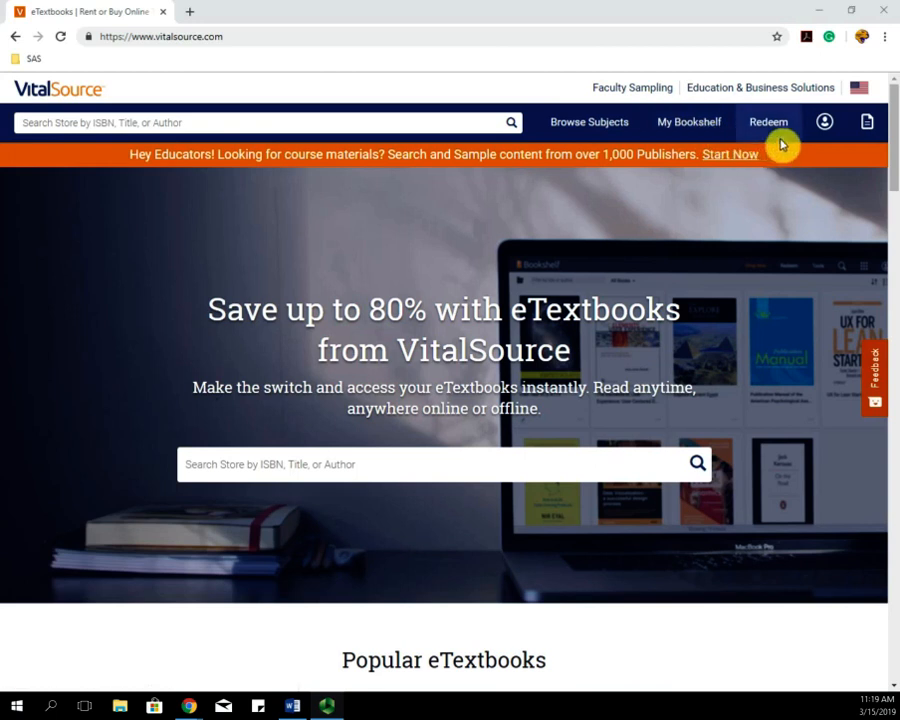
mouse_move(589, 122)
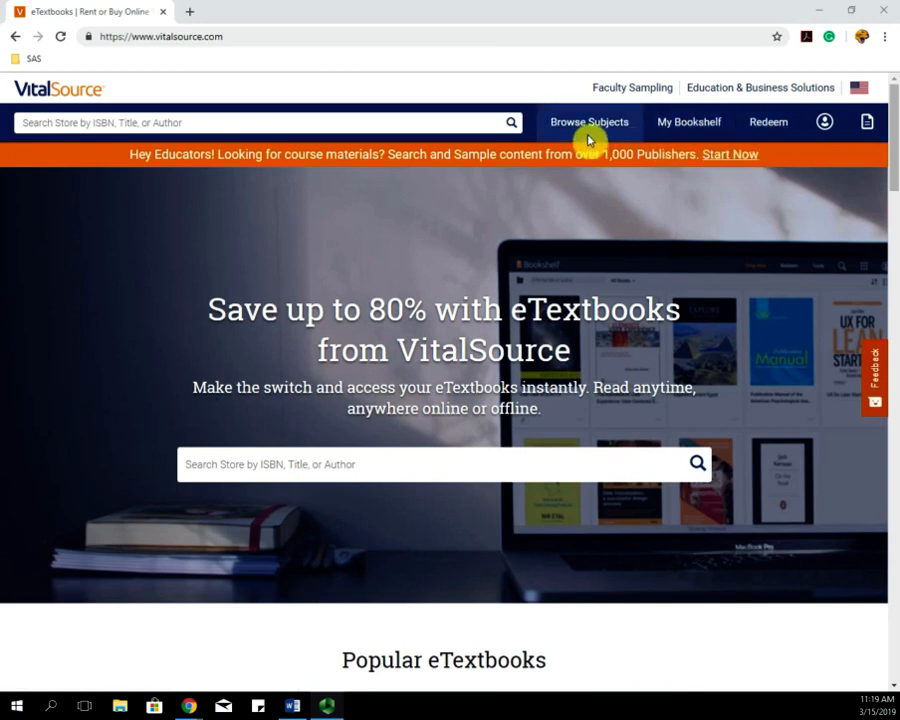
mouse_move(589, 122)
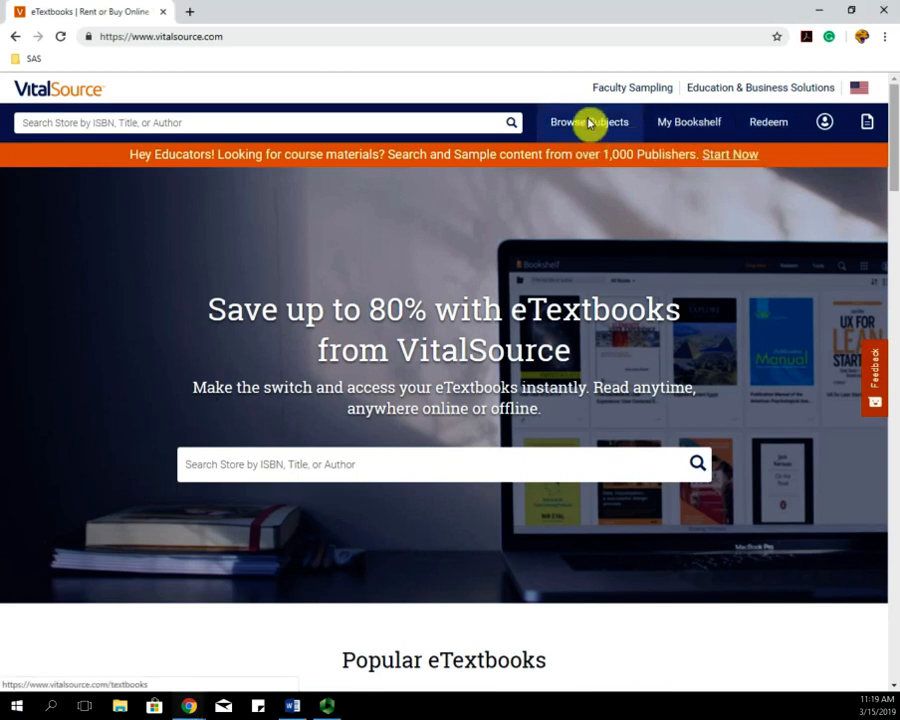
Open Browse Subjects and scroll through the featured and all-subjects lists
left_click(589, 122)
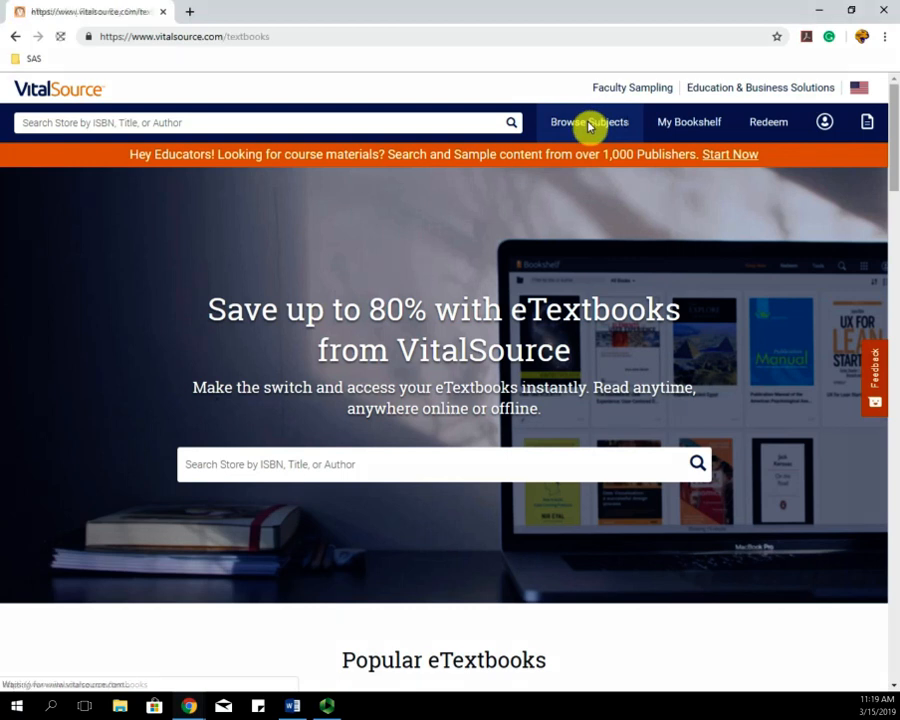
left_click(589, 122)
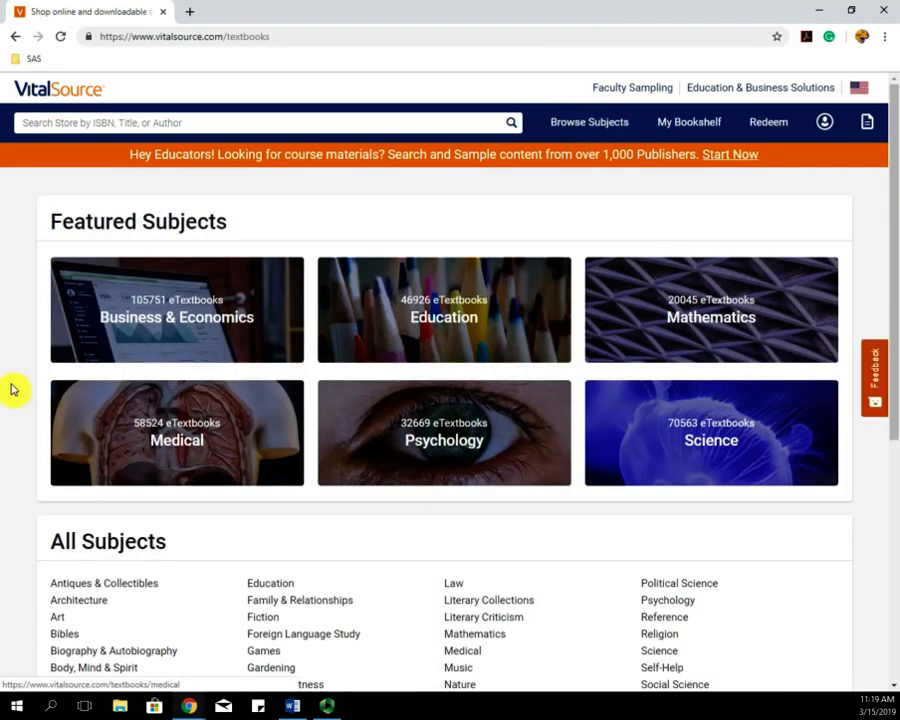
mouse_move(570, 450)
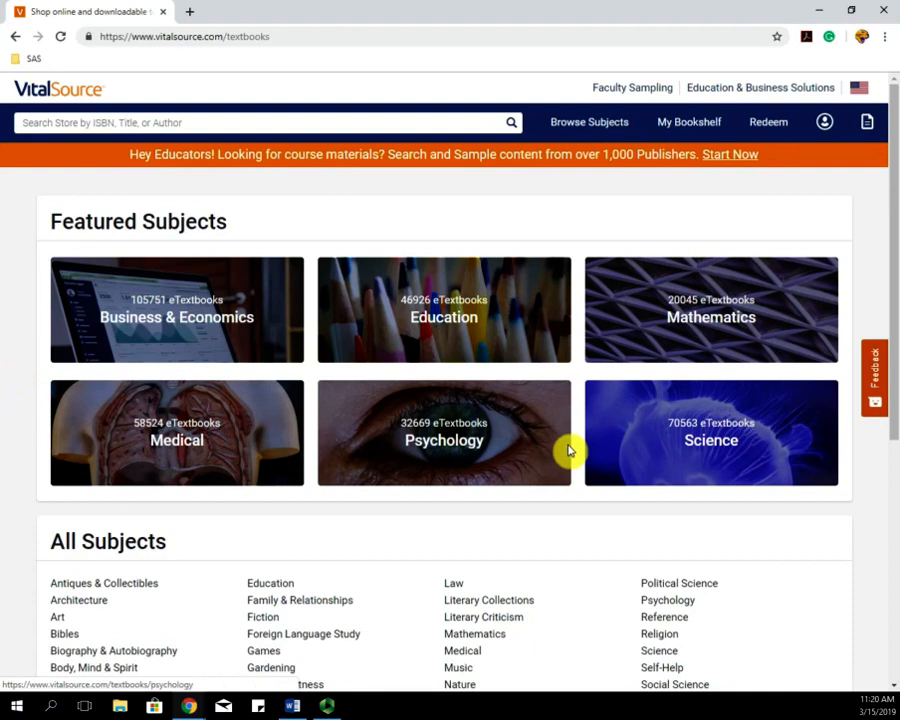
scroll("down", 3)
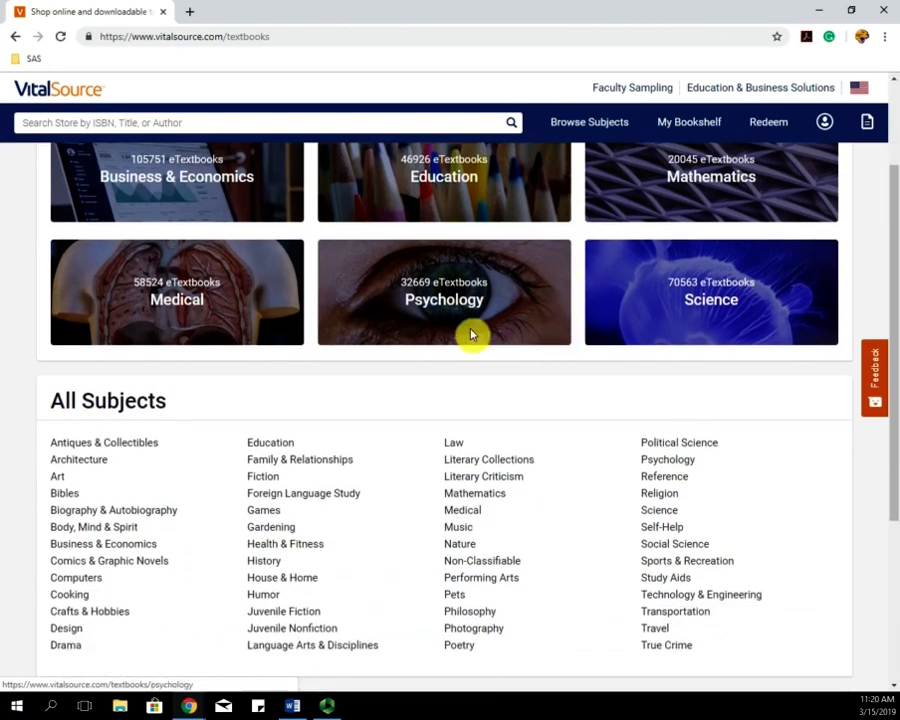
scroll("down", 3)
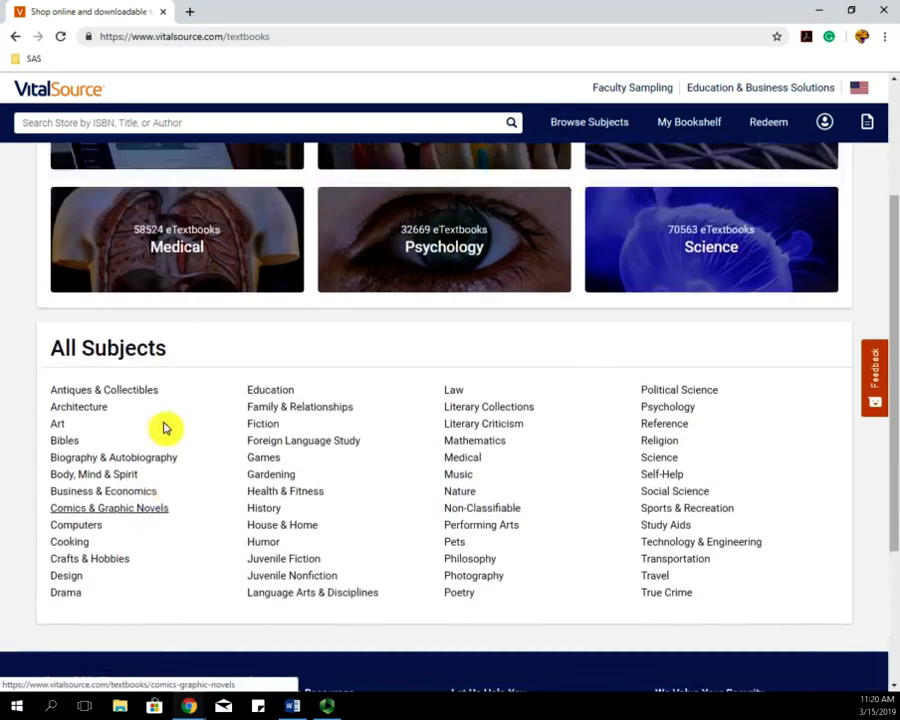
scroll("up", 3)
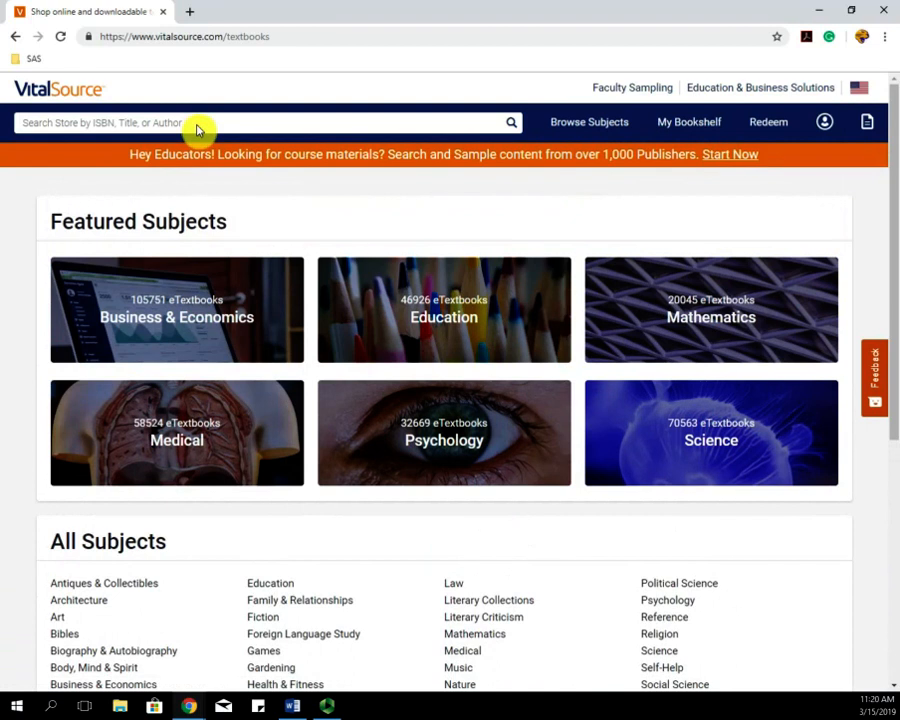
type("mccade")
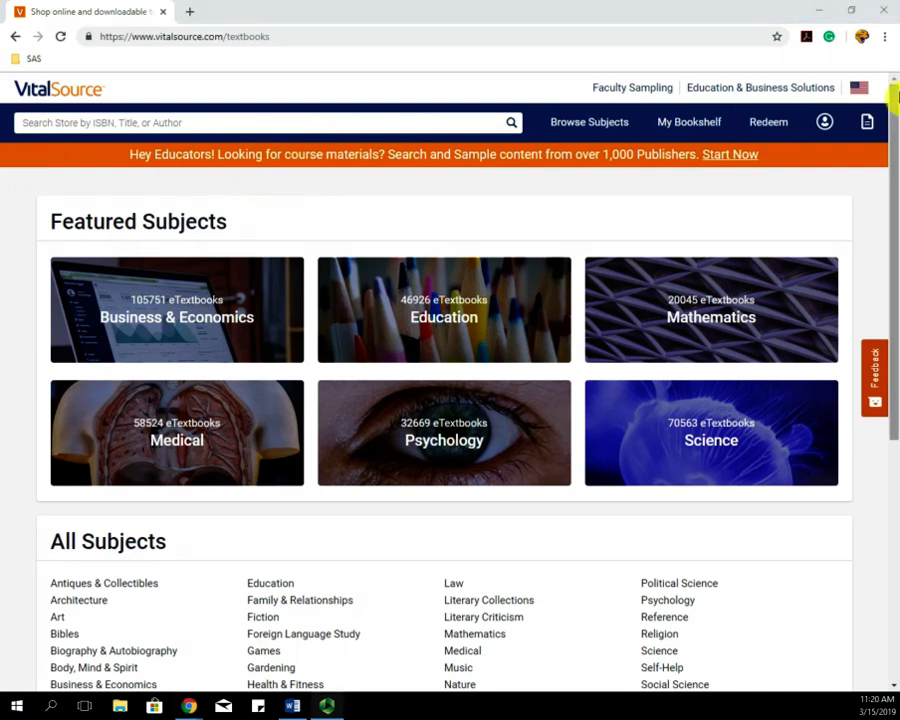
mouse_move(690, 122)
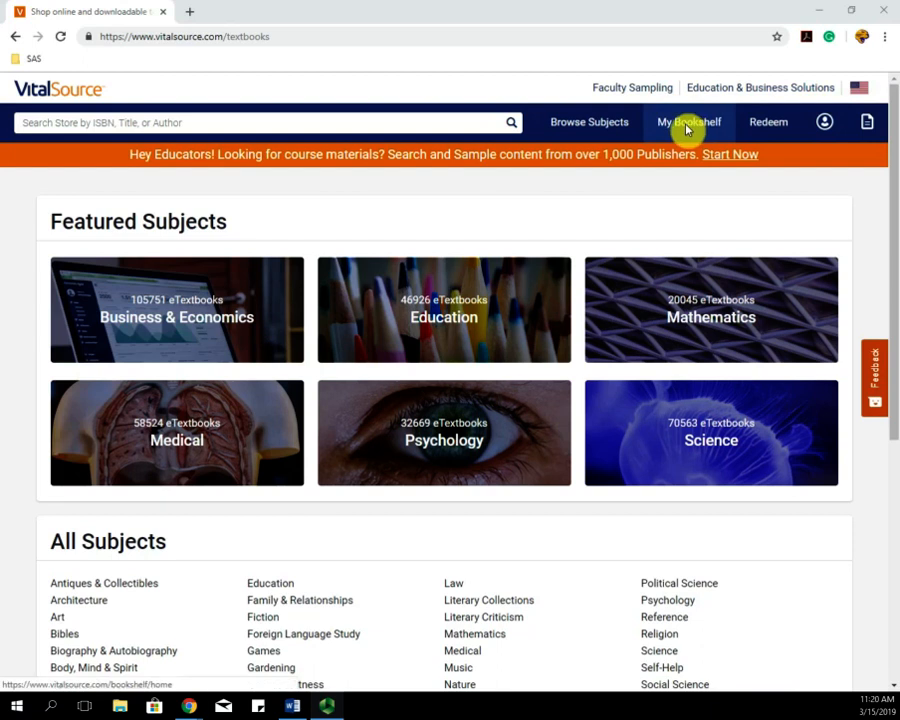
Open My Bookshelf and resume Born a Crime at chapter 3, Trevor, Pray
left_click(688, 122)
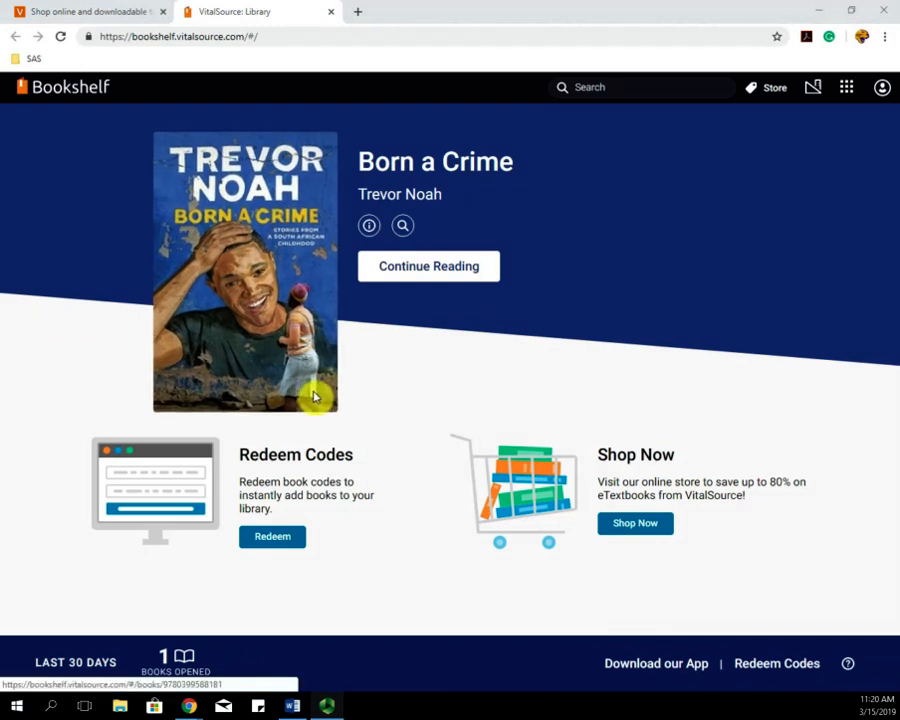
left_click(428, 266)
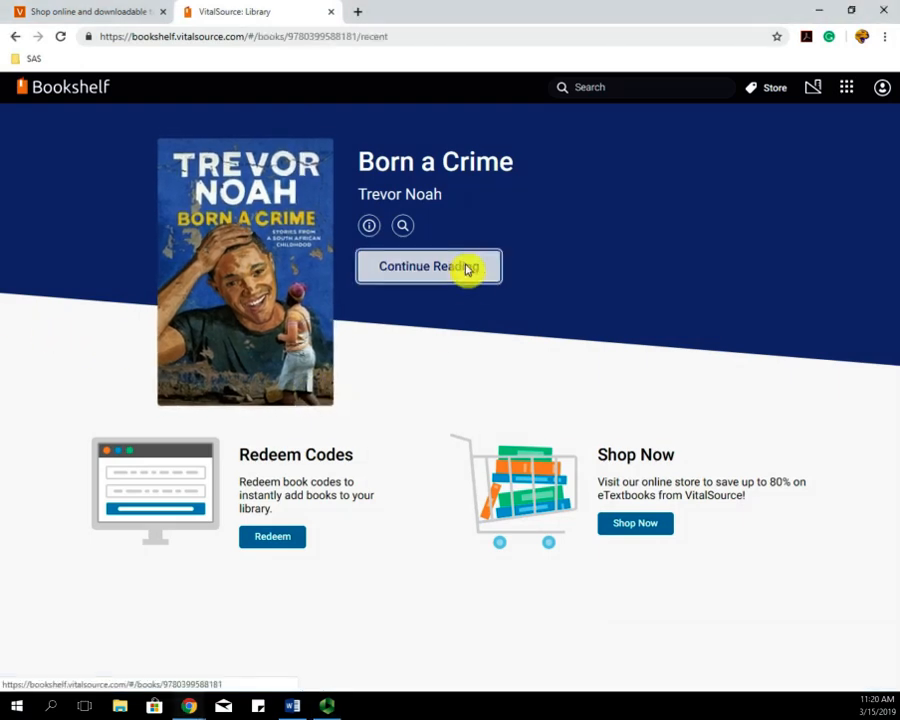
left_click(429, 266)
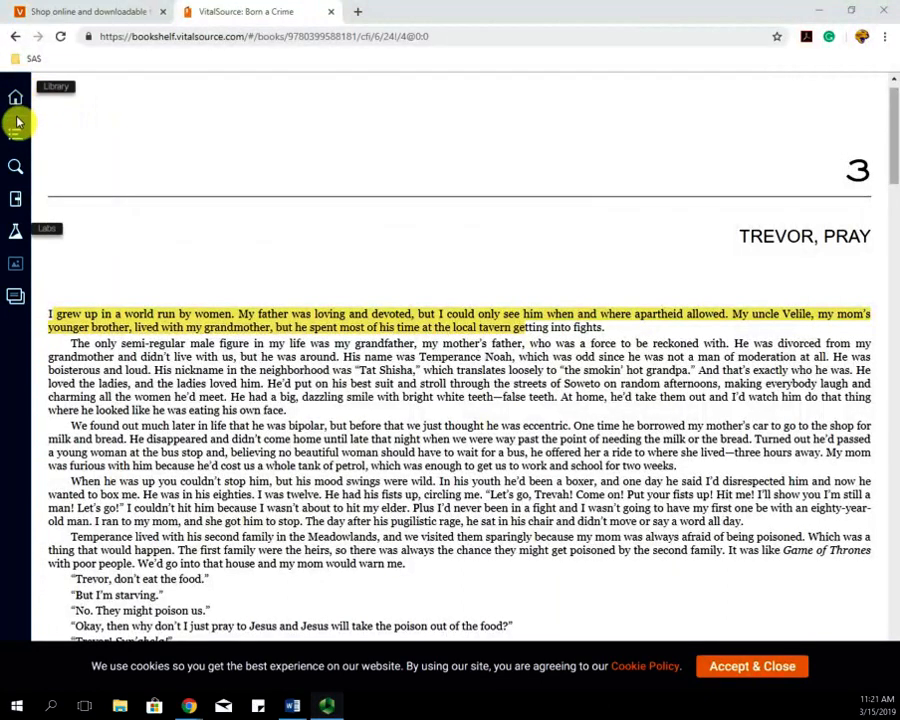
mouse_move(16, 97)
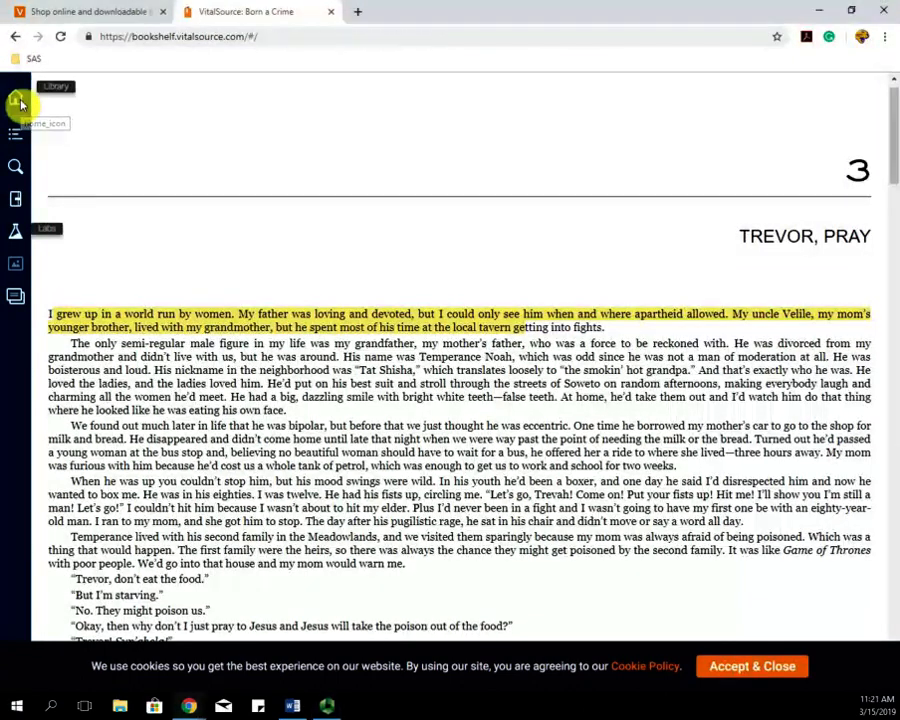
Return to the library home, reopen Born a Crime, and show its table of contents
left_click(20, 98)
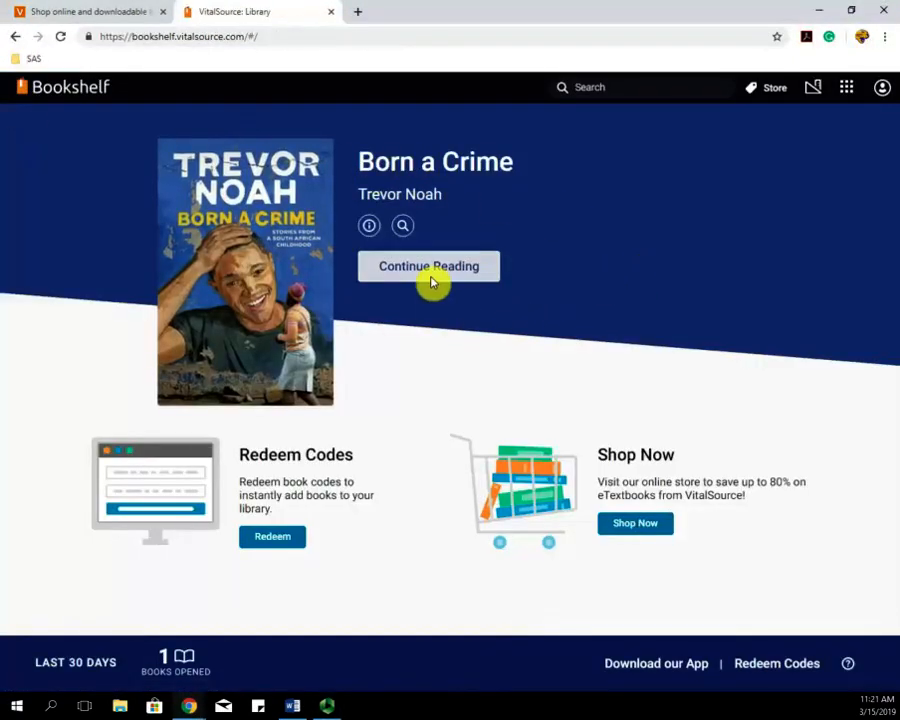
left_click(428, 266)
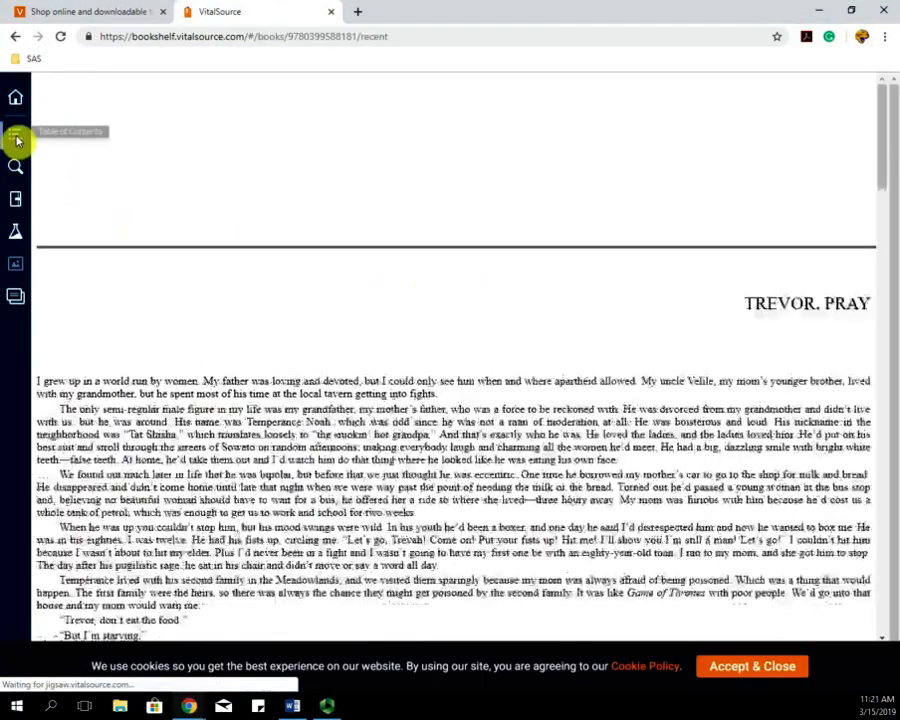
left_click(16, 133)
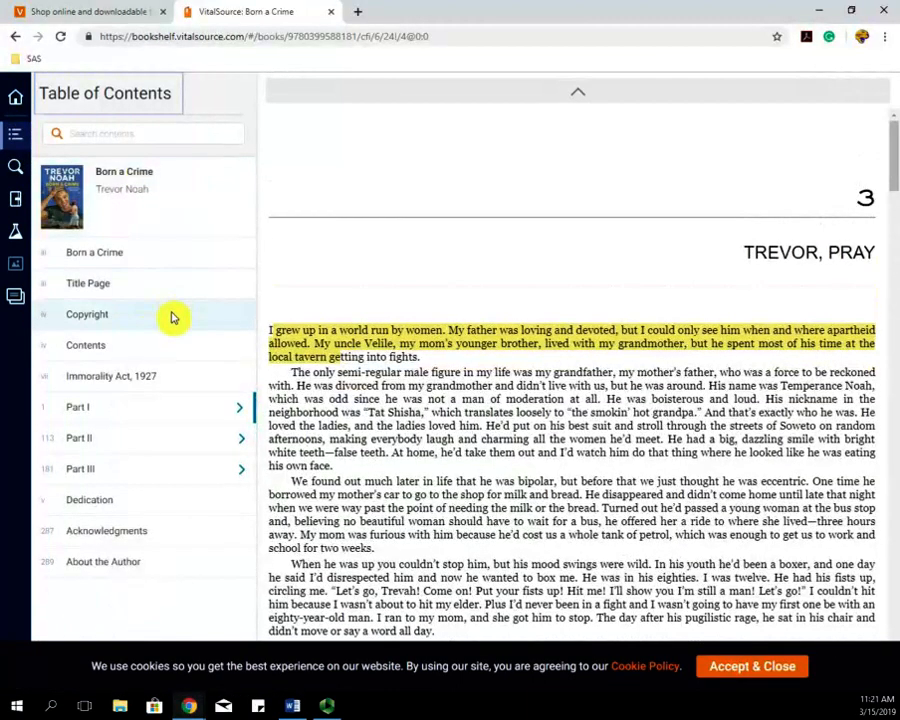
mouse_move(157, 499)
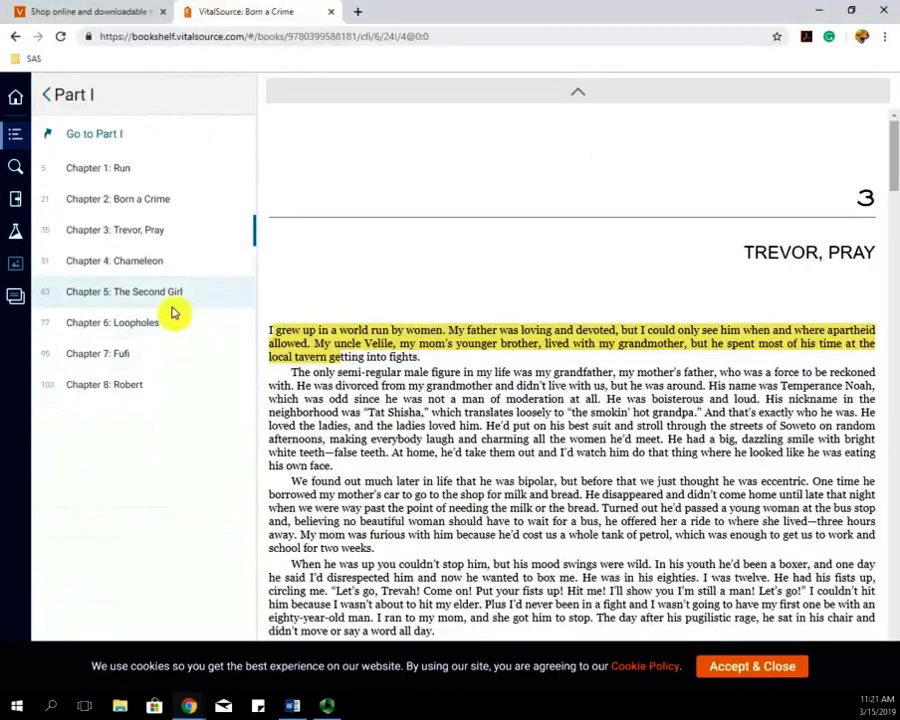
Highlight the paragraph about Trevor's grandfather in Mellow Yellow
left_click(15, 166)
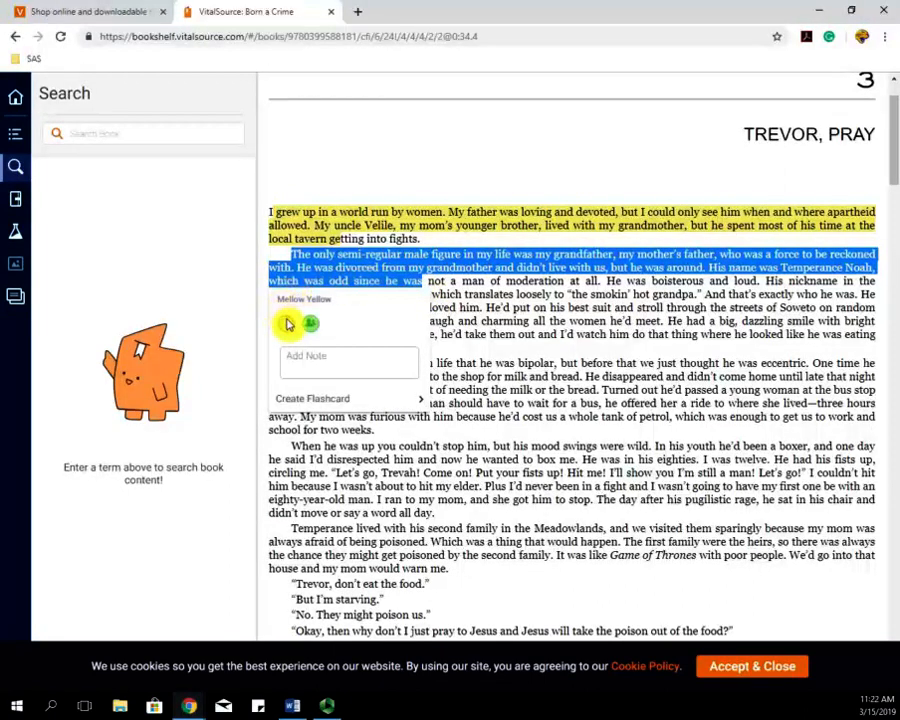
left_click(290, 325)
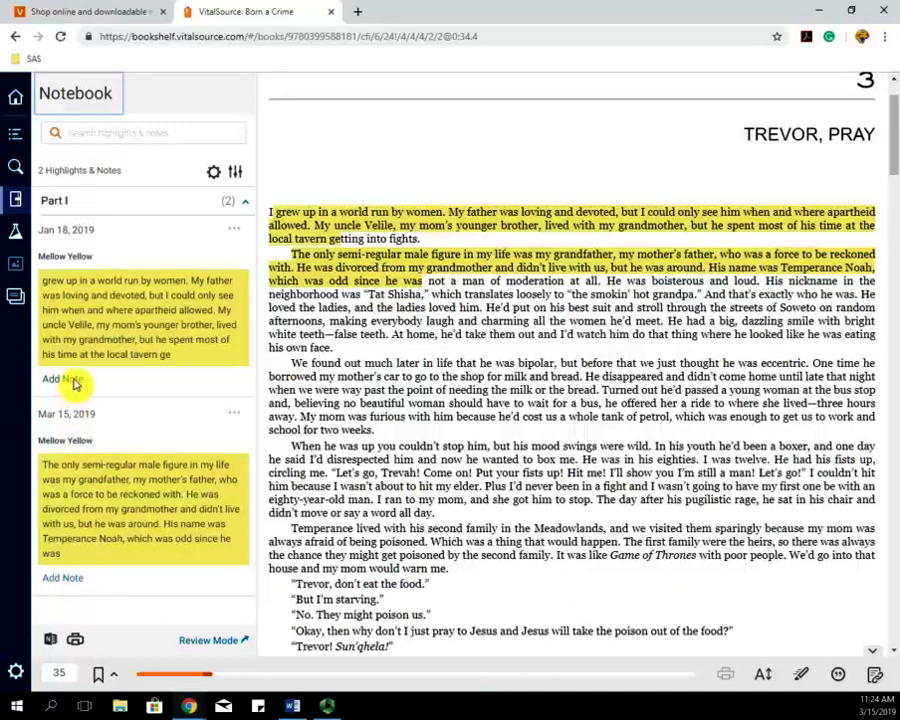
Open a blank note box under the first highlight in the notebook
left_click(59, 378)
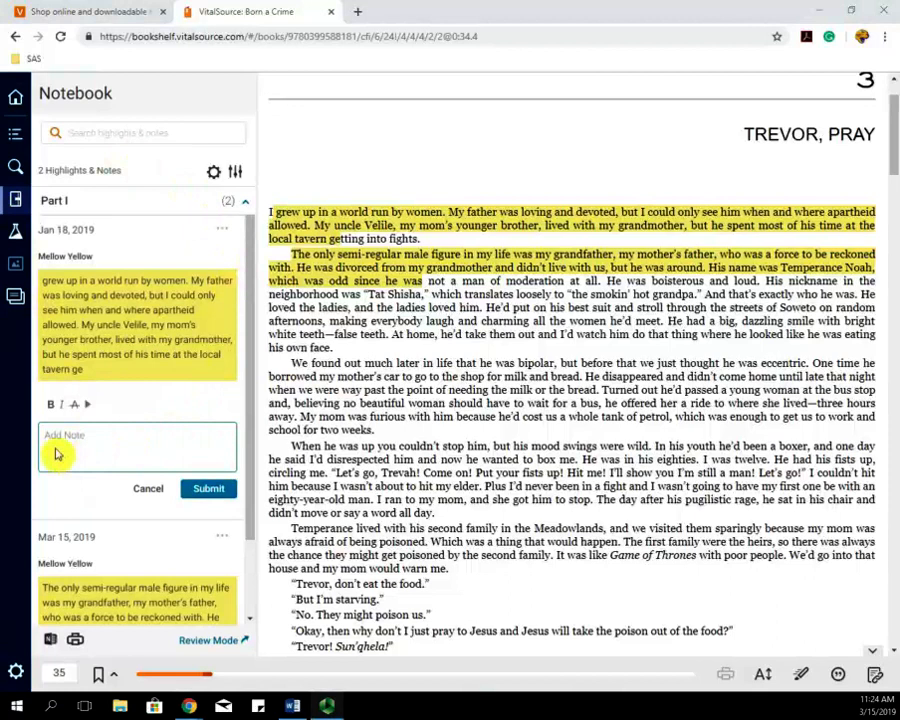
mouse_move(151, 433)
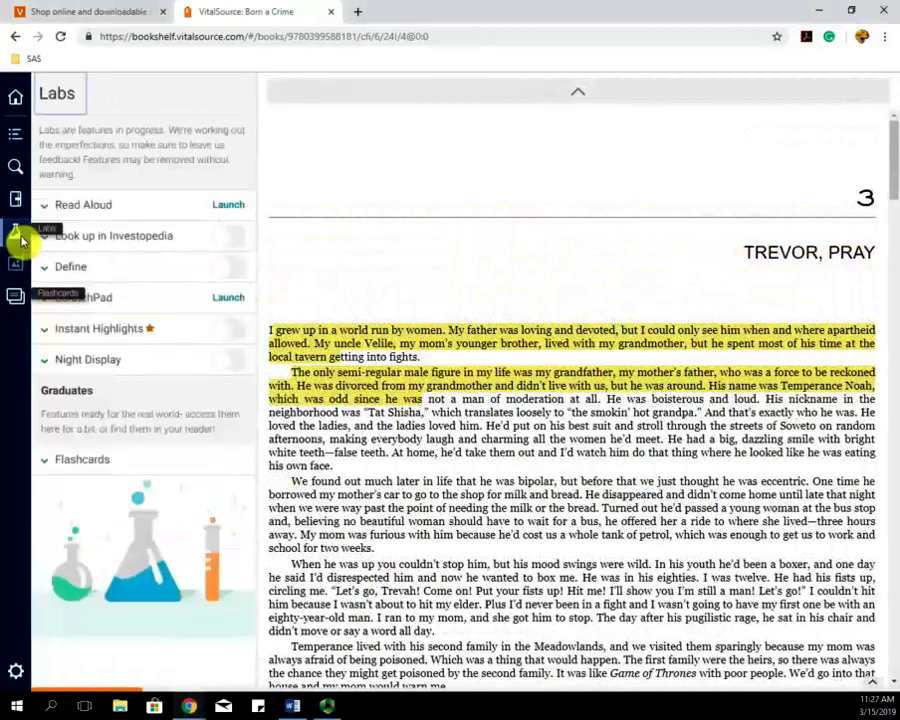
mouse_move(125, 215)
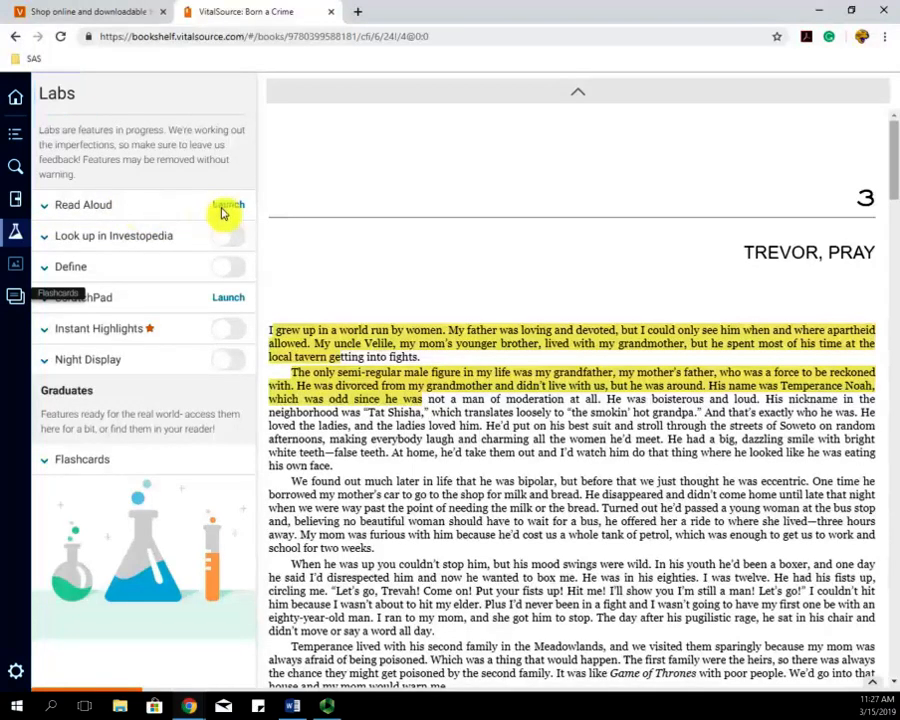
Launch Read Aloud from Labs and play the chapter 3 narration
left_click(228, 205)
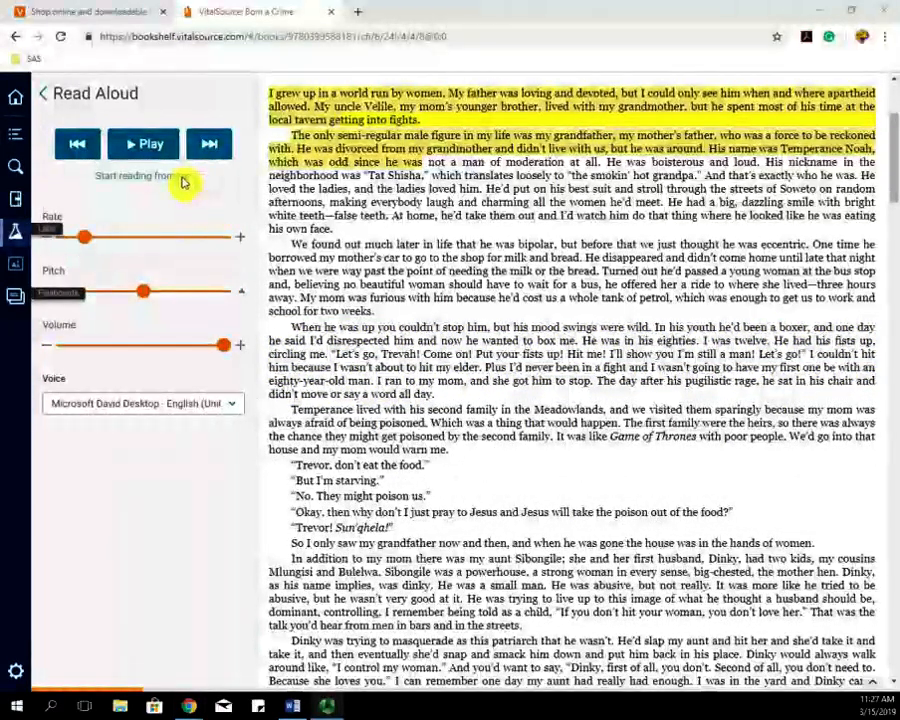
left_click(143, 144)
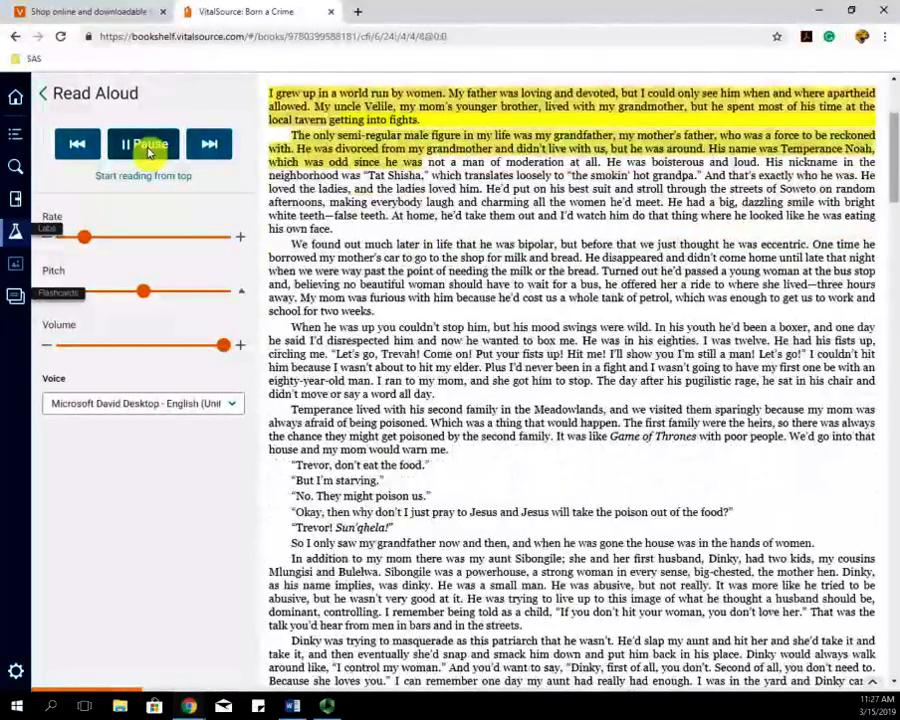
Pause narration, increase the rate, raise pitch slightly, and resume playback
left_click(143, 144)
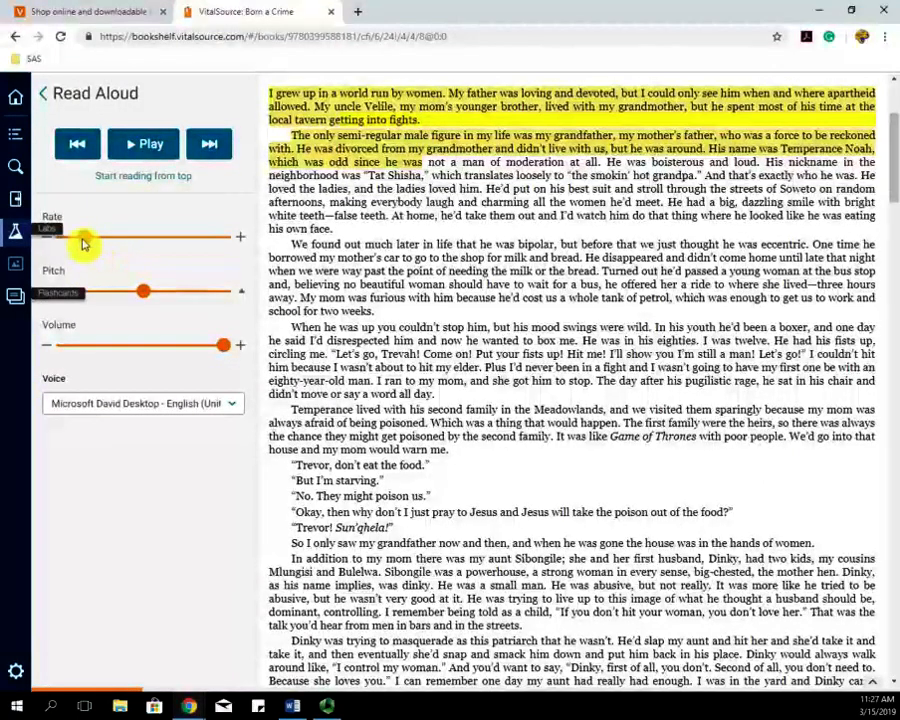
left_click_drag(85, 238, 170, 238)
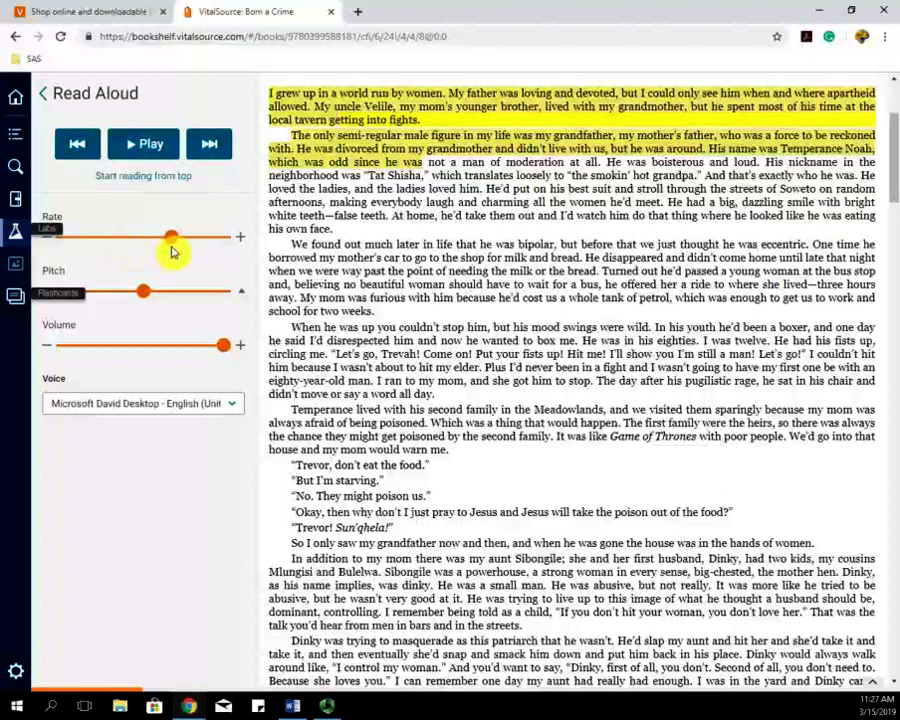
left_click_drag(170, 237, 160, 237)
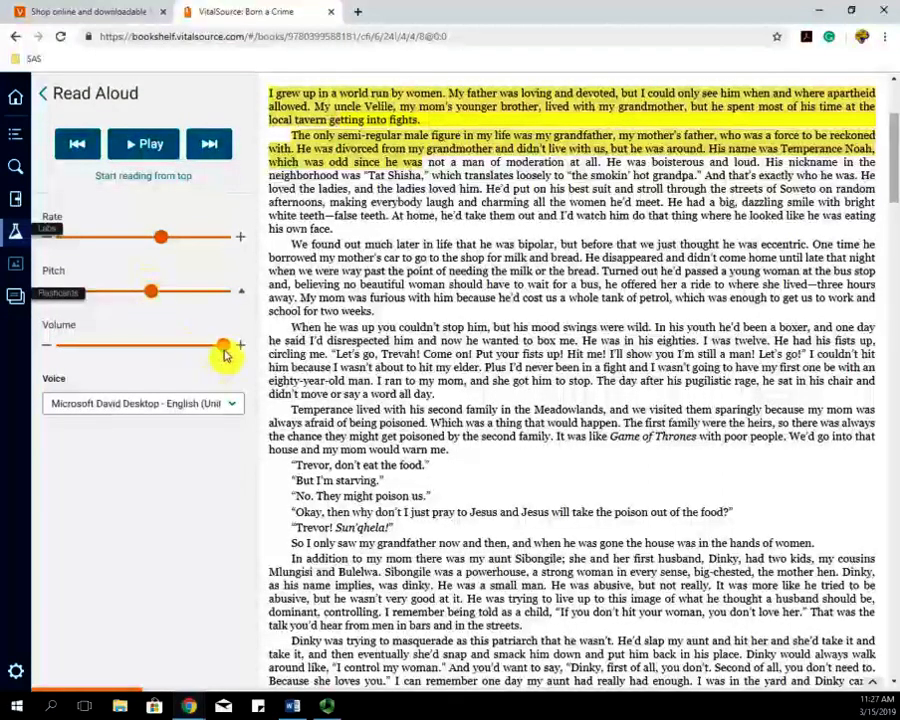
left_click(143, 143)
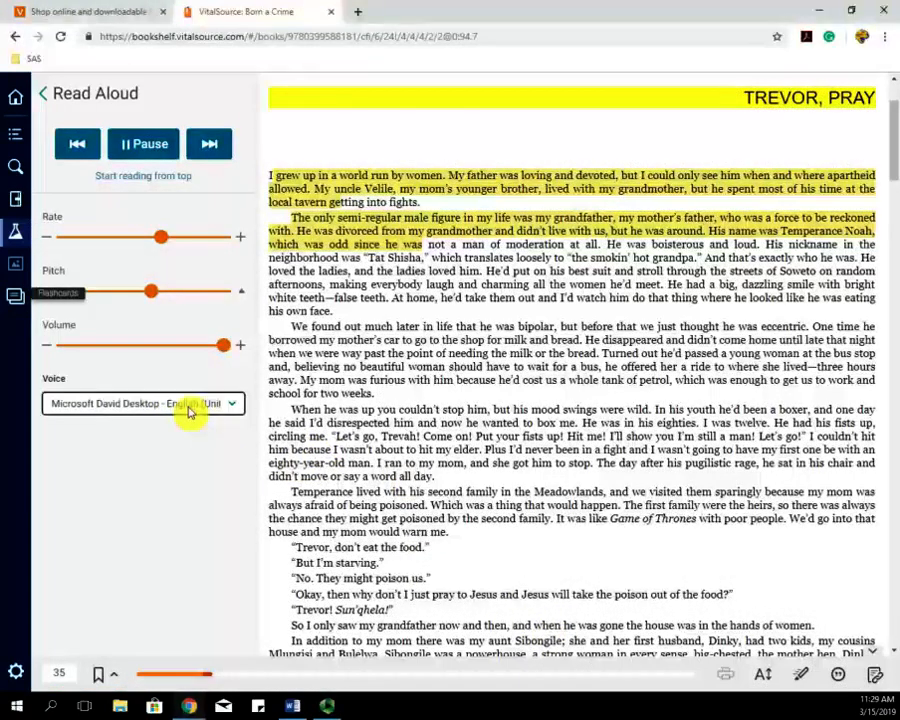
left_click(143, 403)
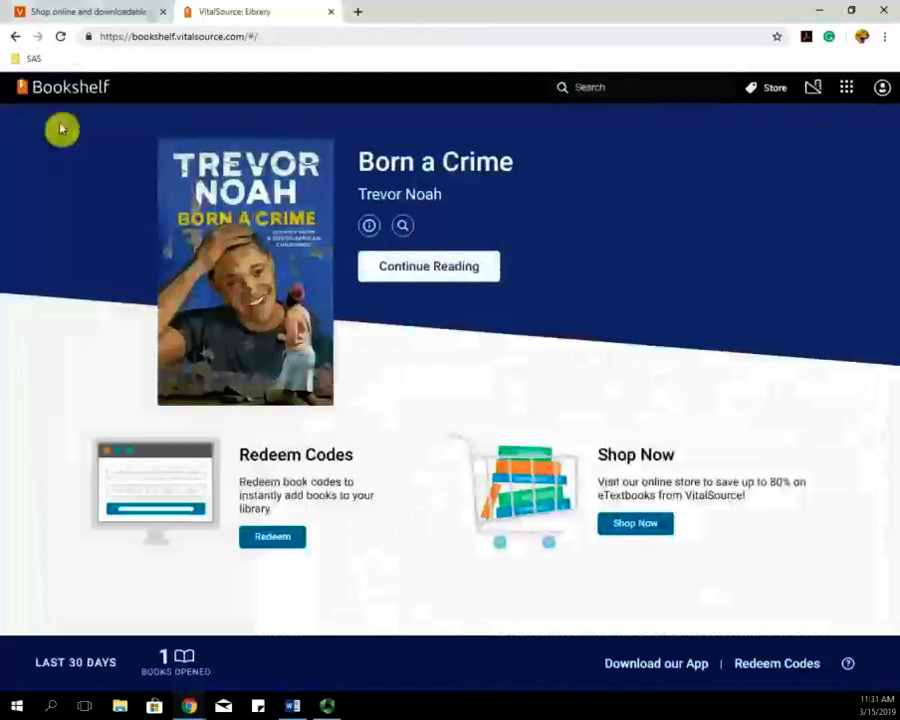
mouse_move(340, 197)
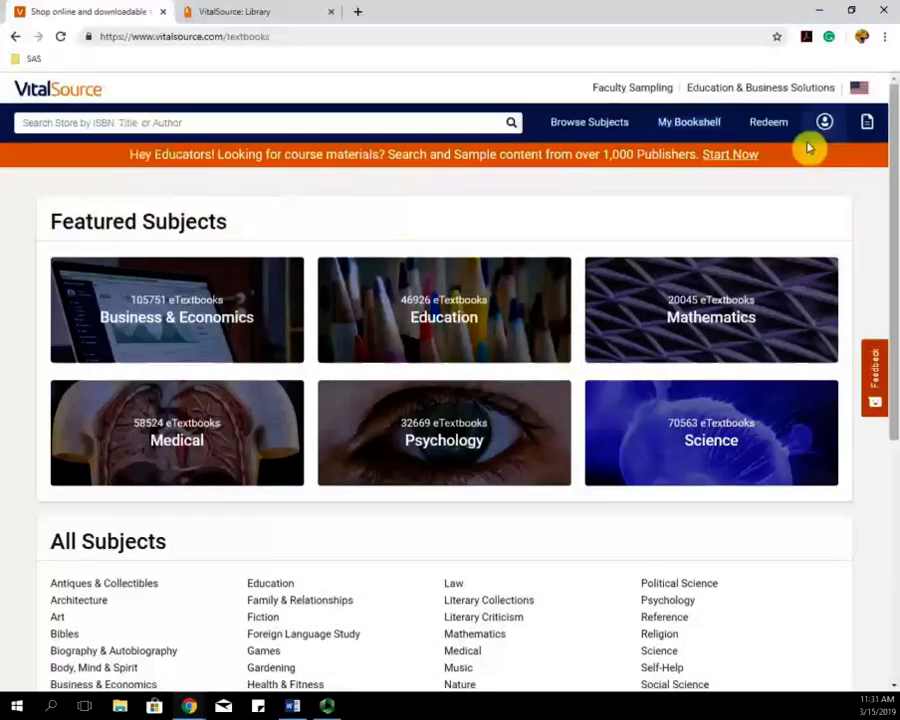
mouse_move(823, 122)
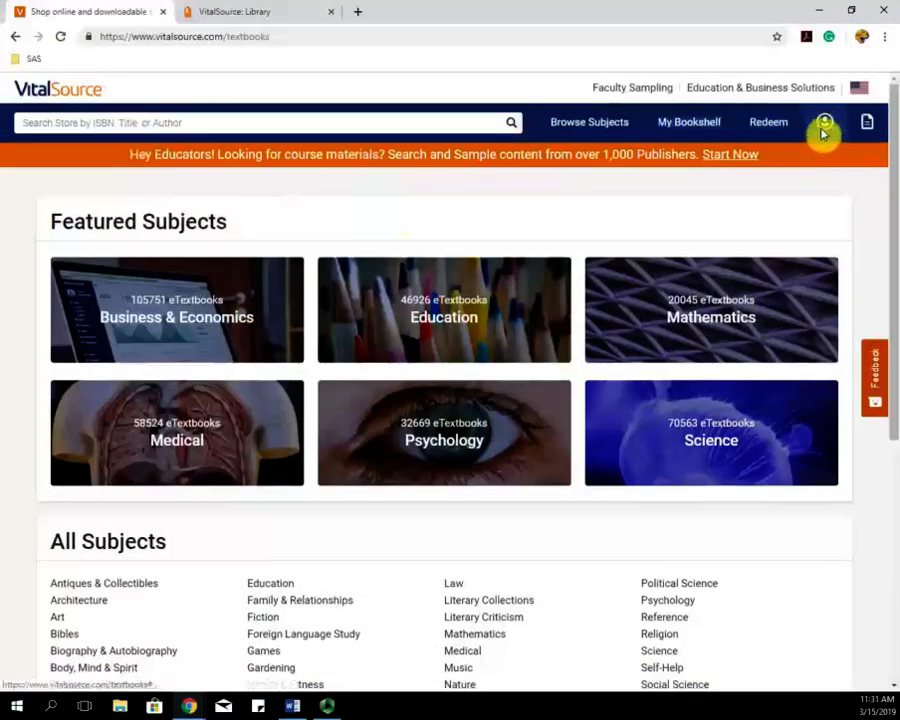
Check the account Devices page, which lists no active devices, then switch back to the store tab
left_click(824, 122)
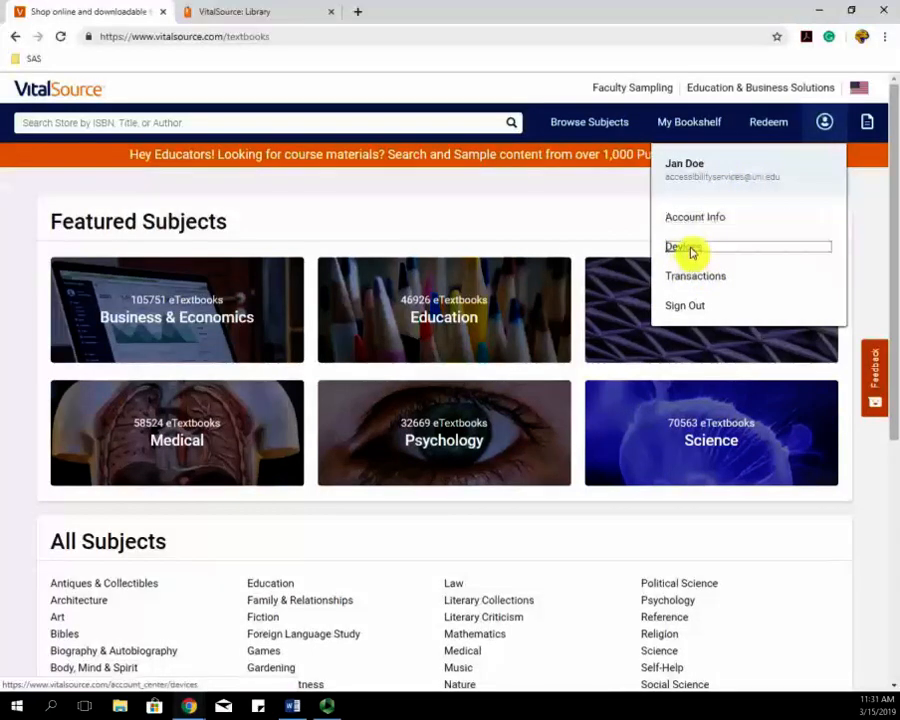
left_click(682, 247)
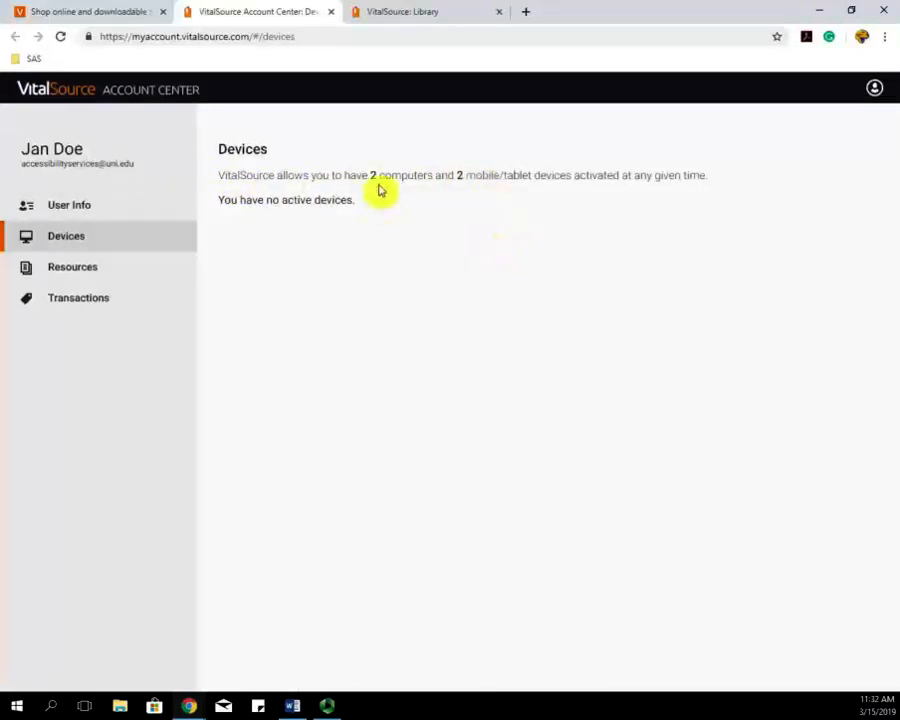
mouse_move(273, 166)
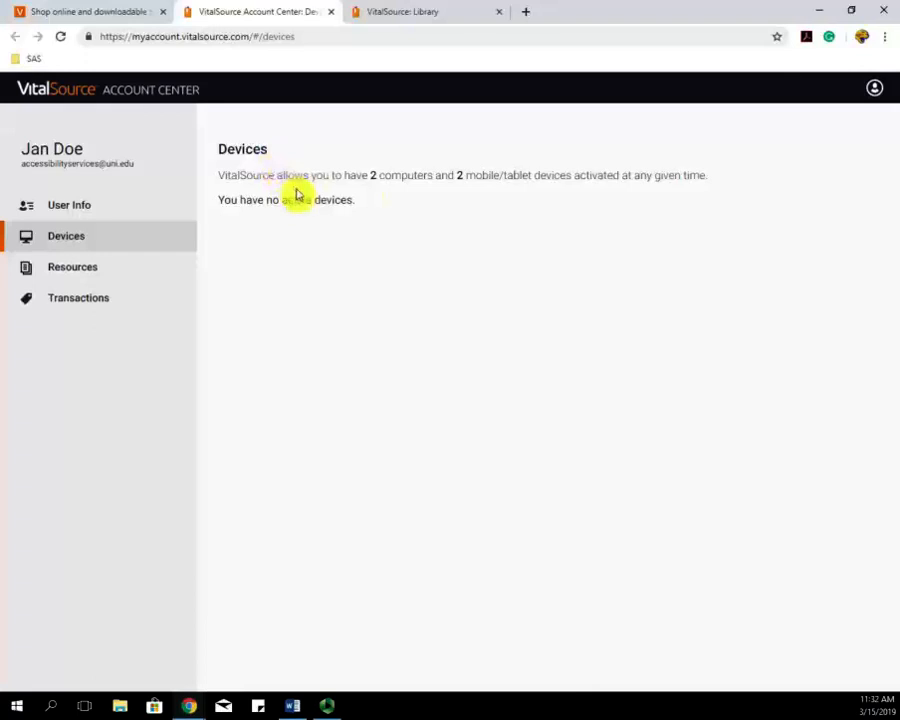
mouse_move(377, 215)
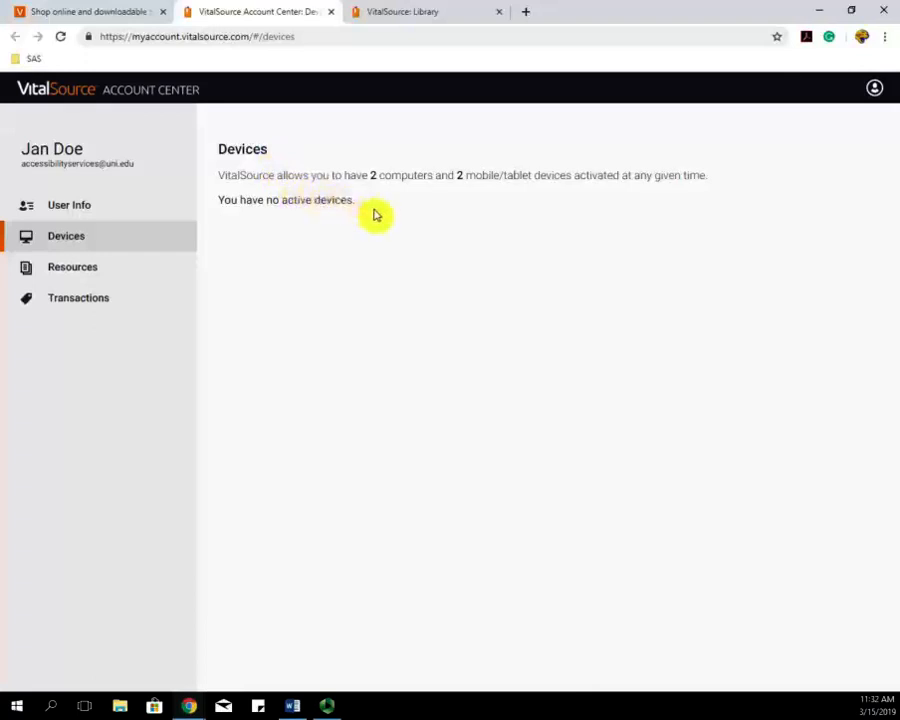
mouse_move(388, 222)
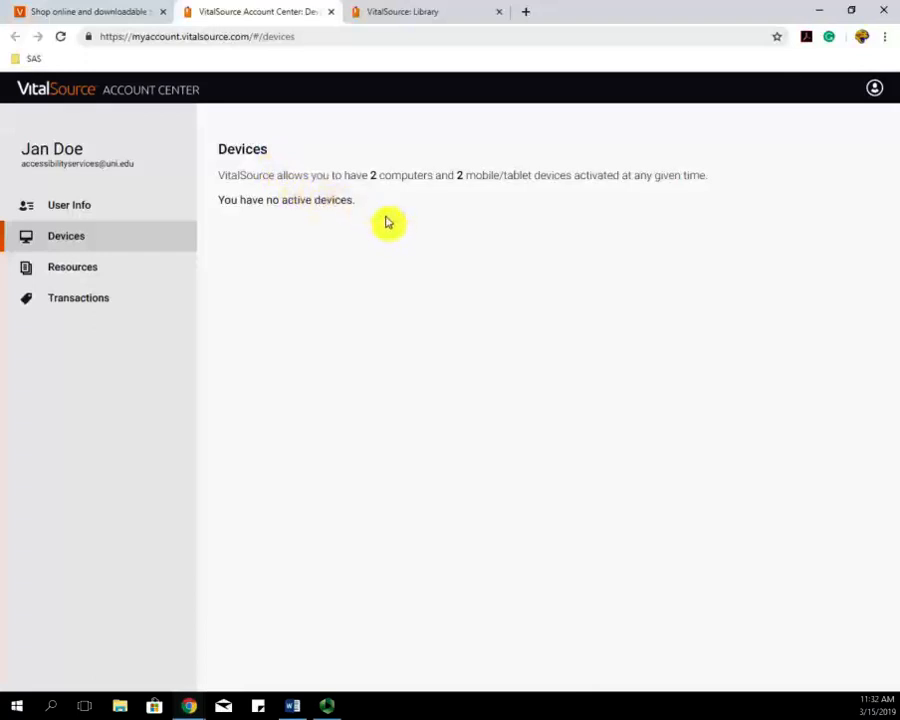
mouse_move(294, 206)
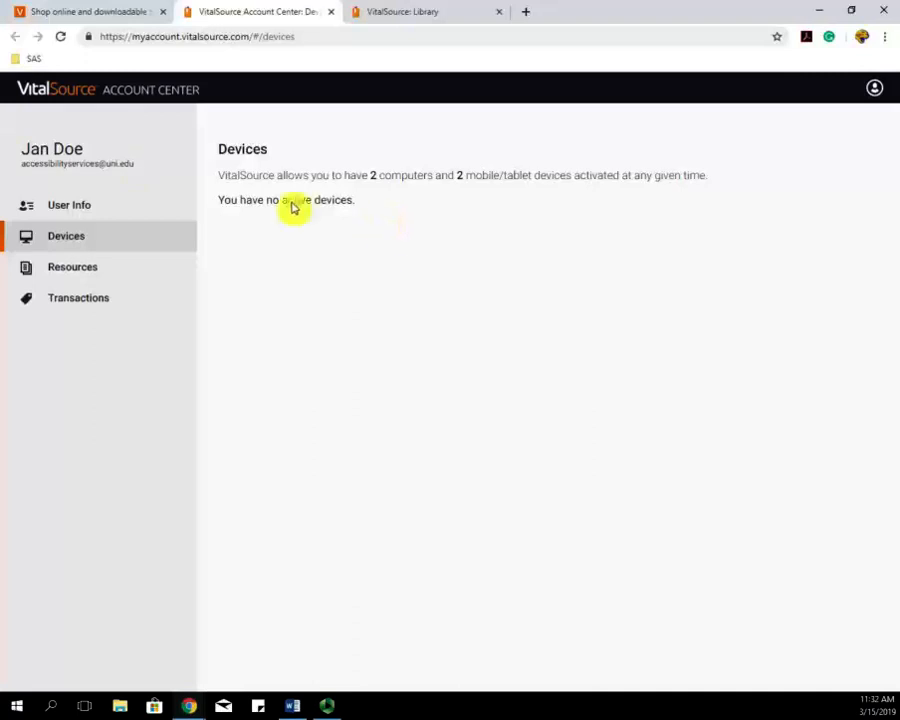
left_click(85, 11)
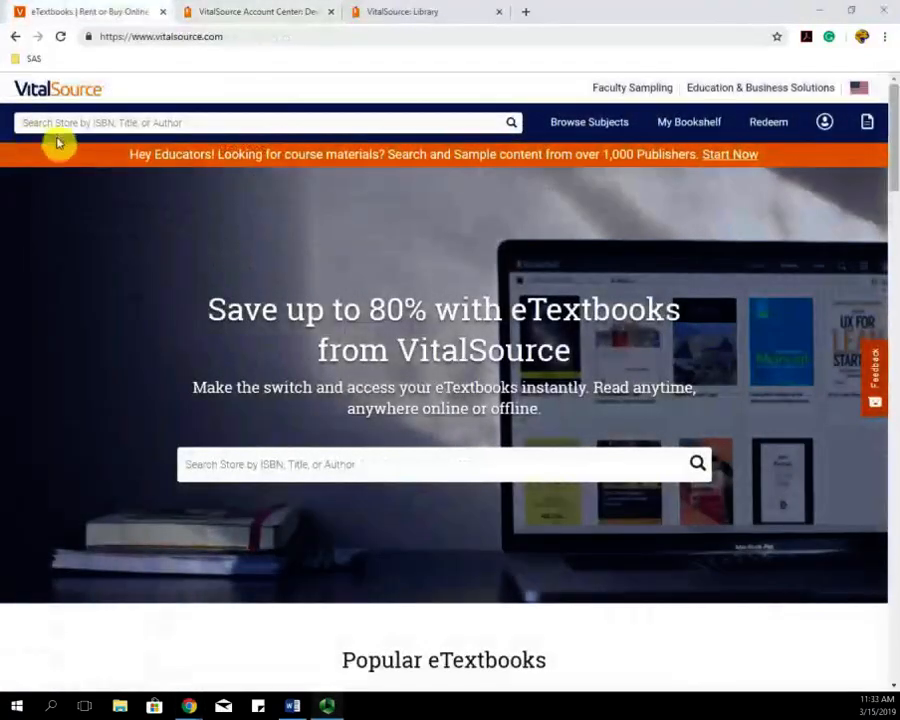
mouse_move(70, 230)
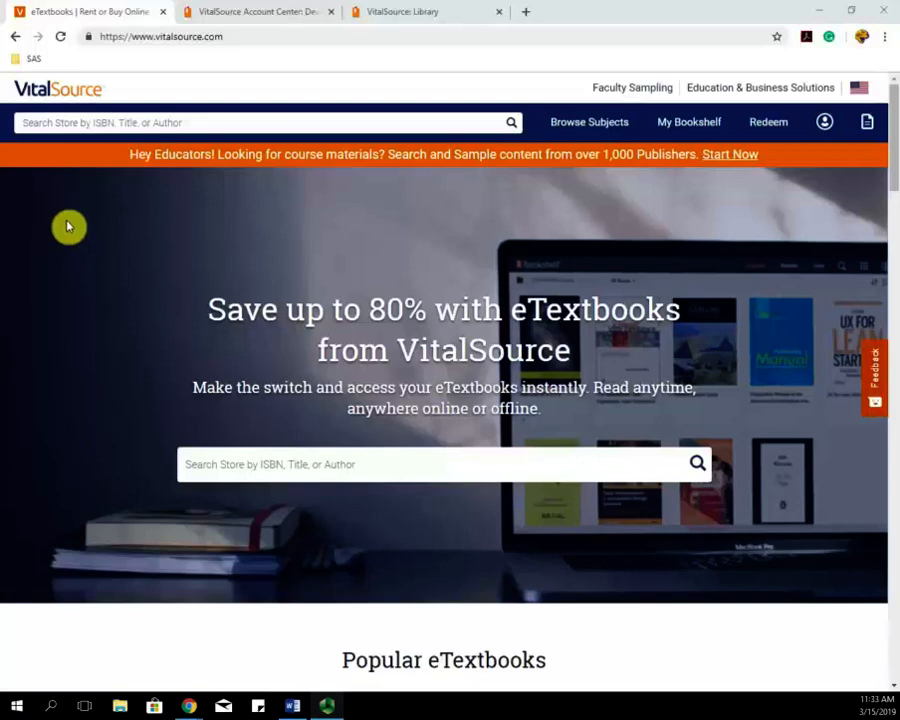
mouse_move(75, 247)
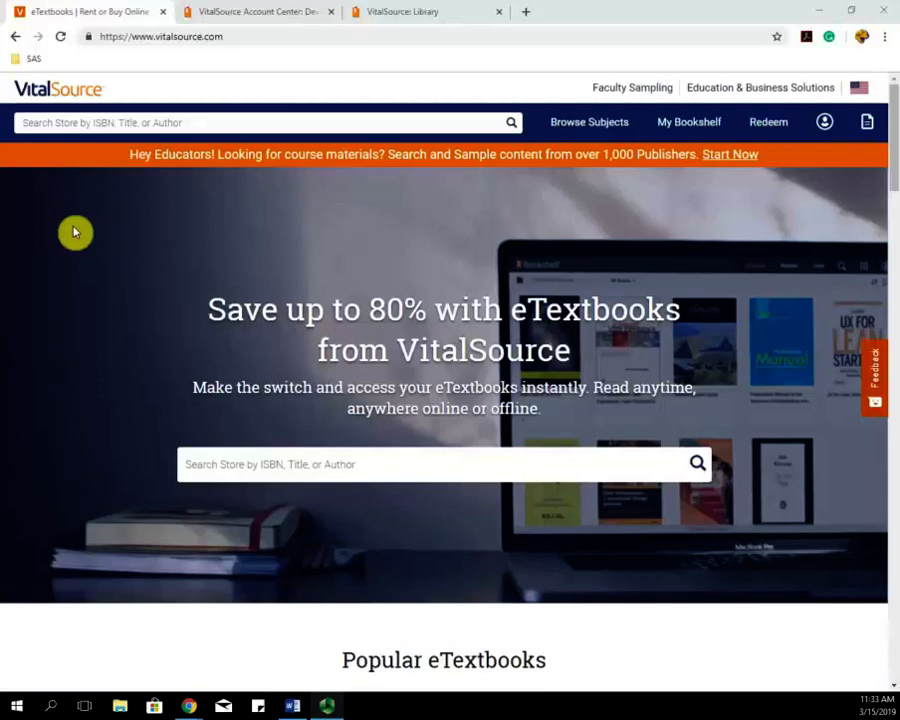
mouse_move(10, 143)
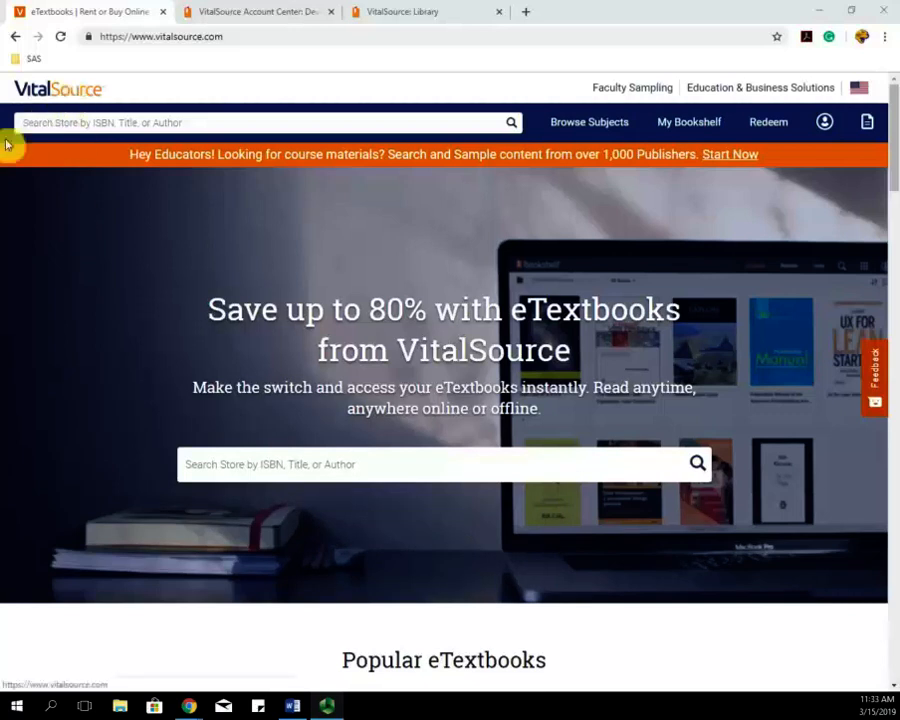